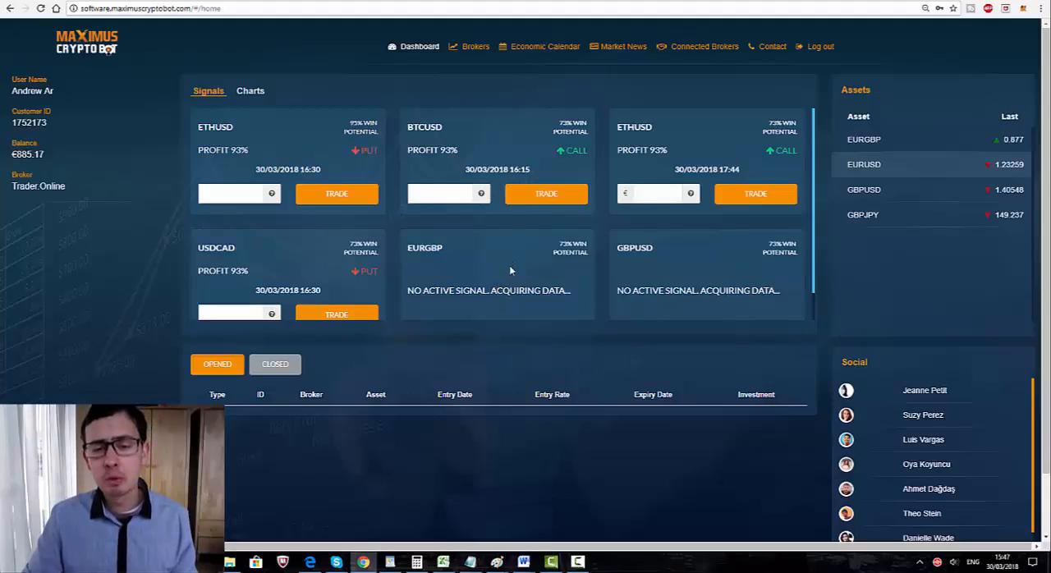
pyautogui.moveTo(526, 319)
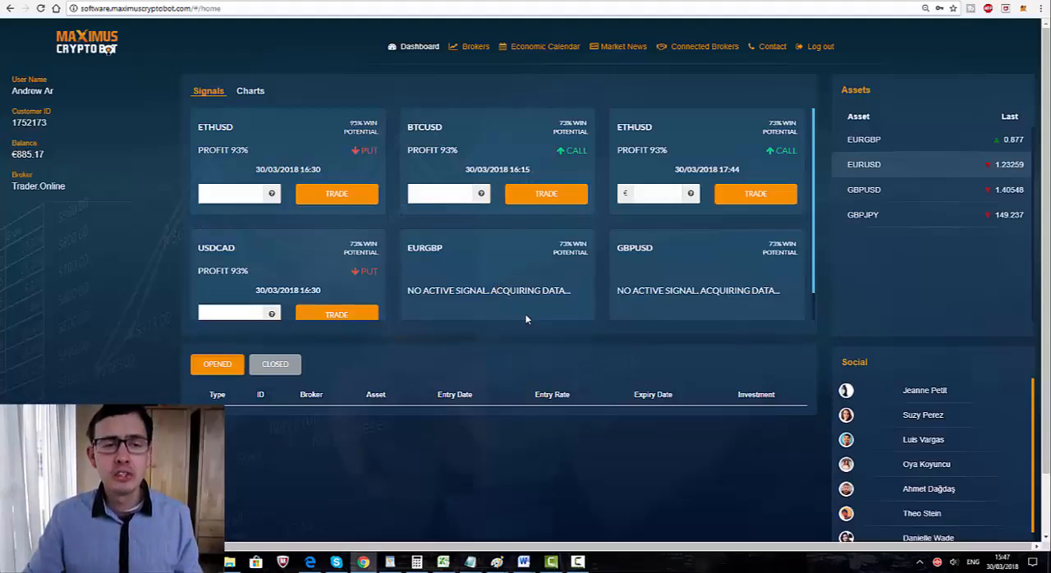
pyautogui.moveTo(521, 332)
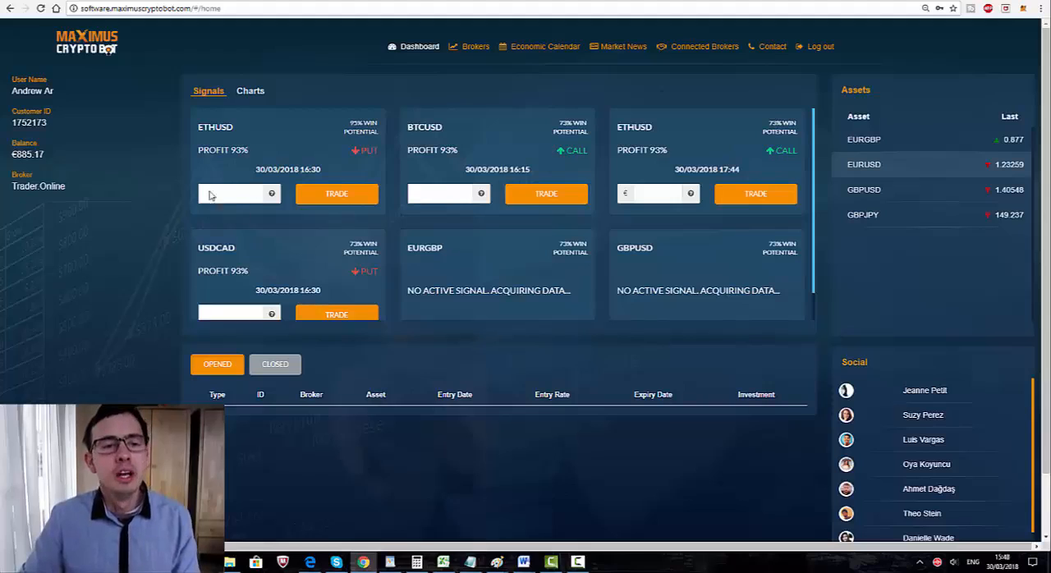
pyautogui.moveTo(459, 263)
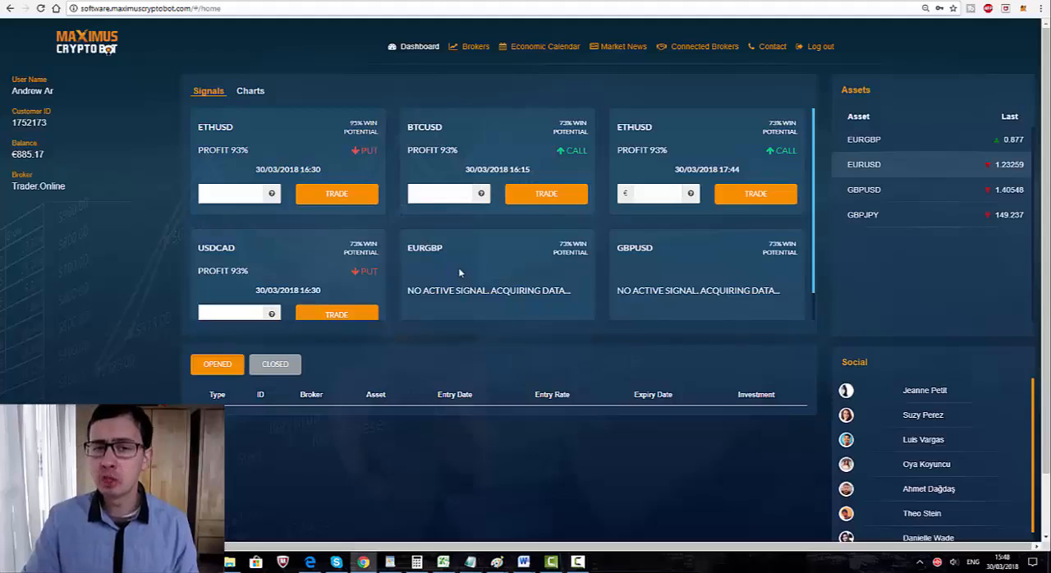
pyautogui.moveTo(464, 272)
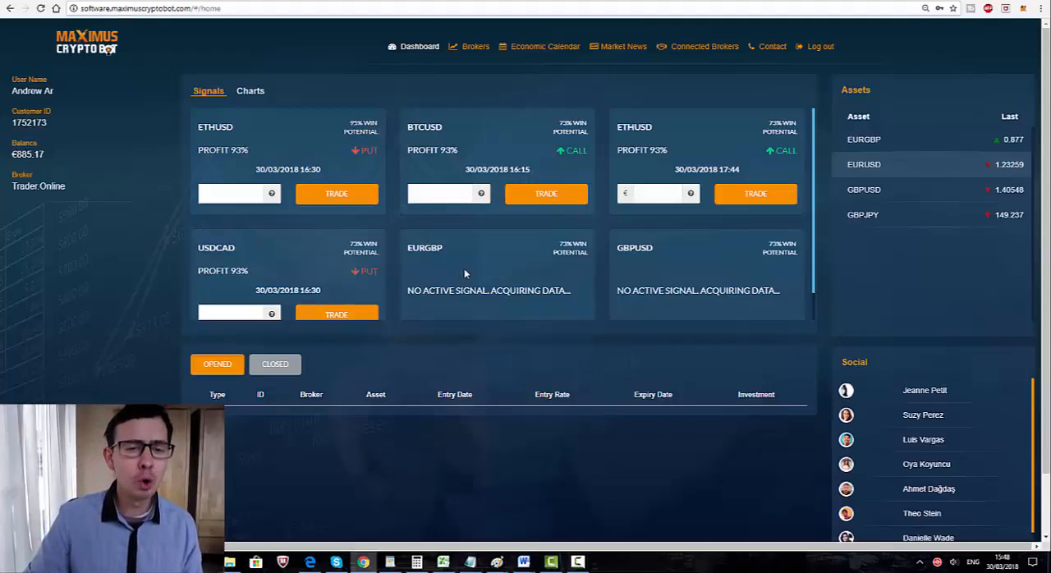
pyautogui.moveTo(396, 234)
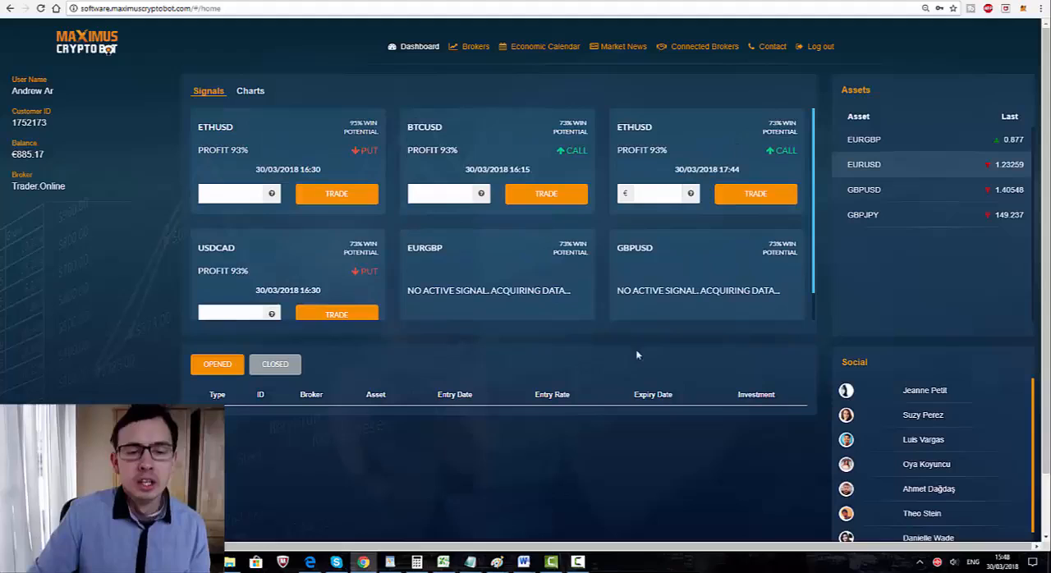
pyautogui.moveTo(396, 255)
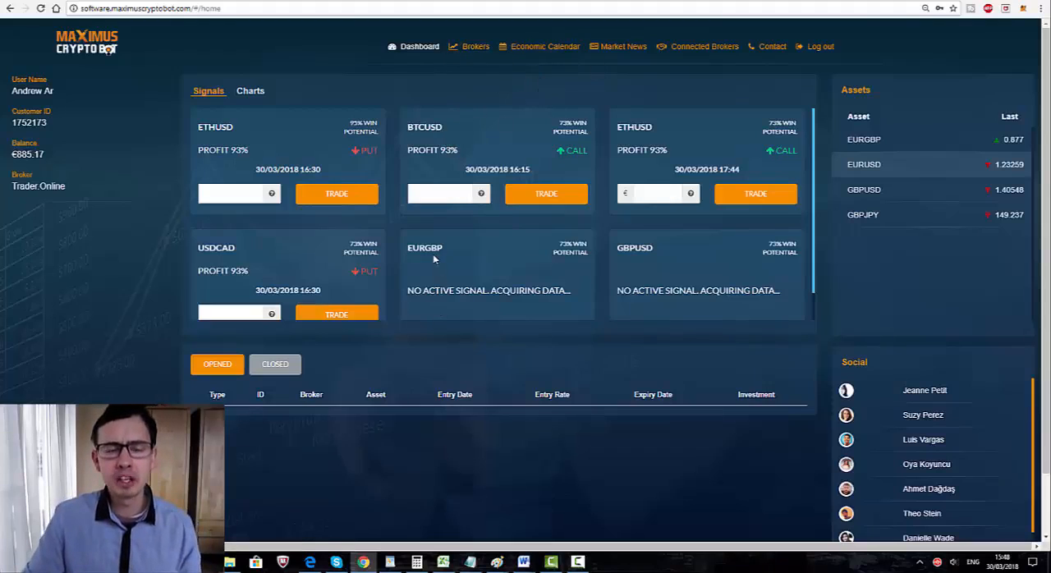
pyautogui.moveTo(532, 51)
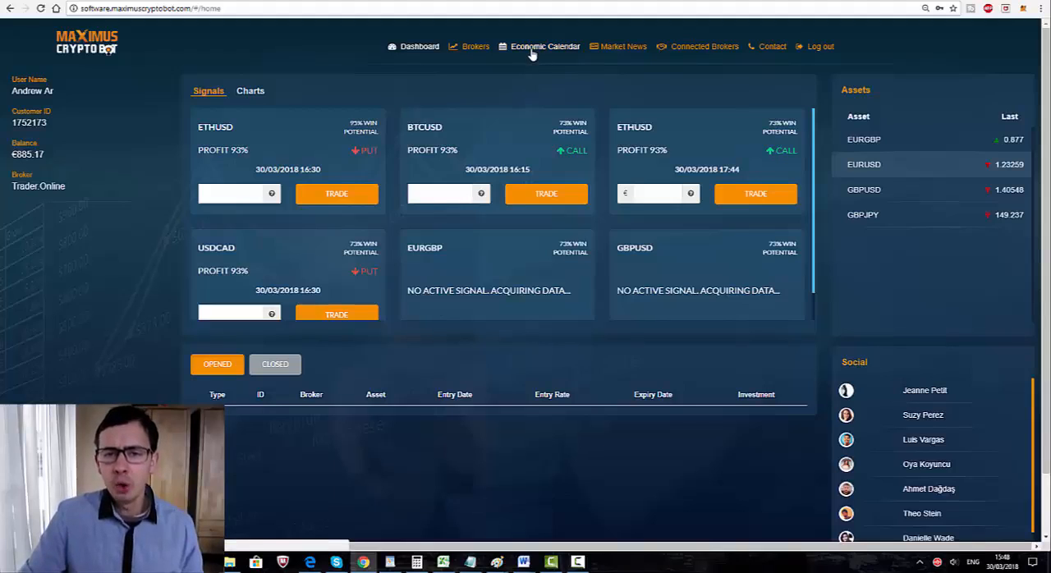
# - Open the Economic Calendar and scroll through the Investing.com event listings
pyautogui.click(545, 46)
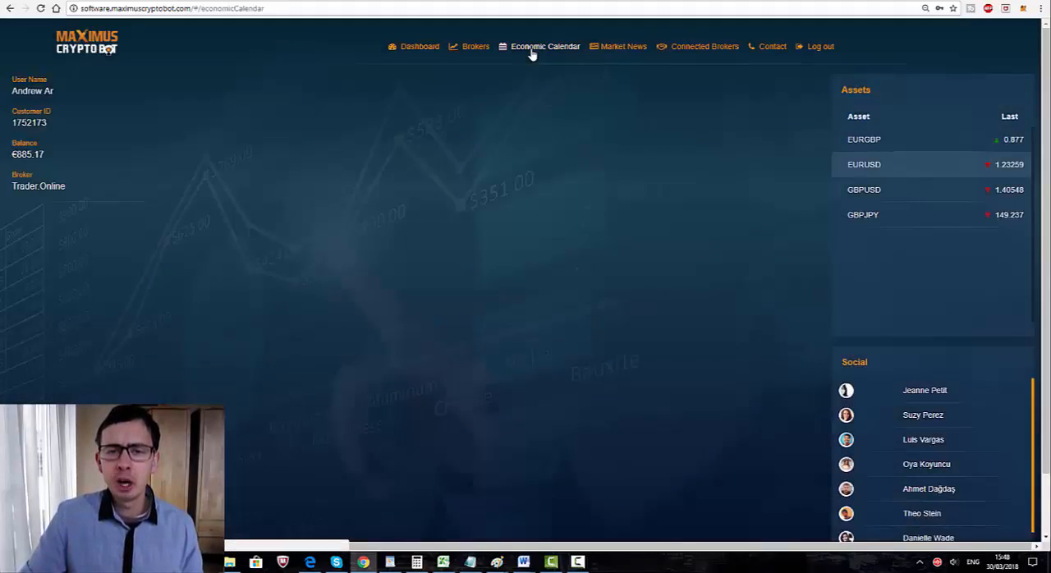
pyautogui.click(544, 46)
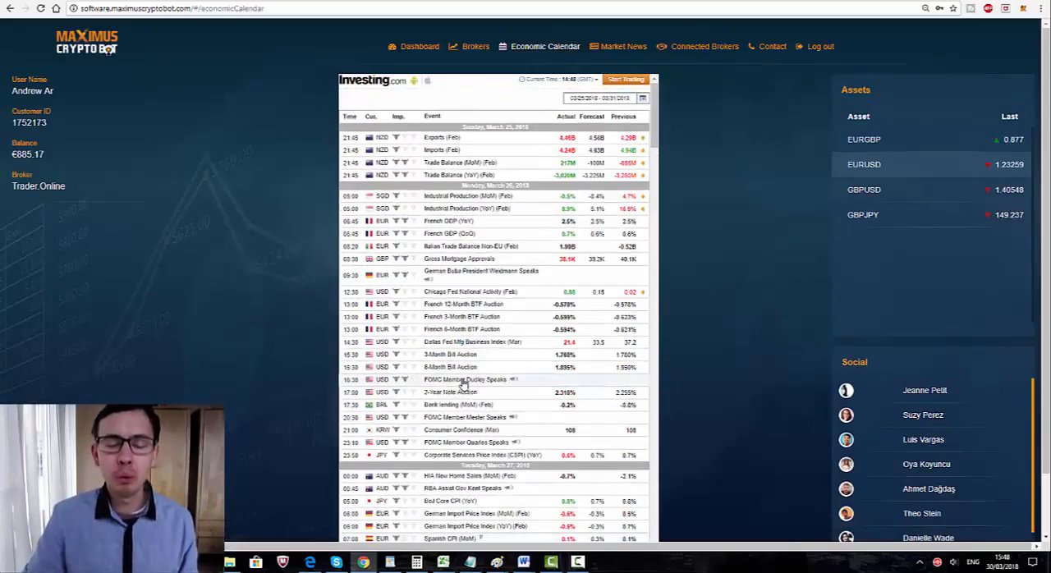
pyautogui.scroll(-3)
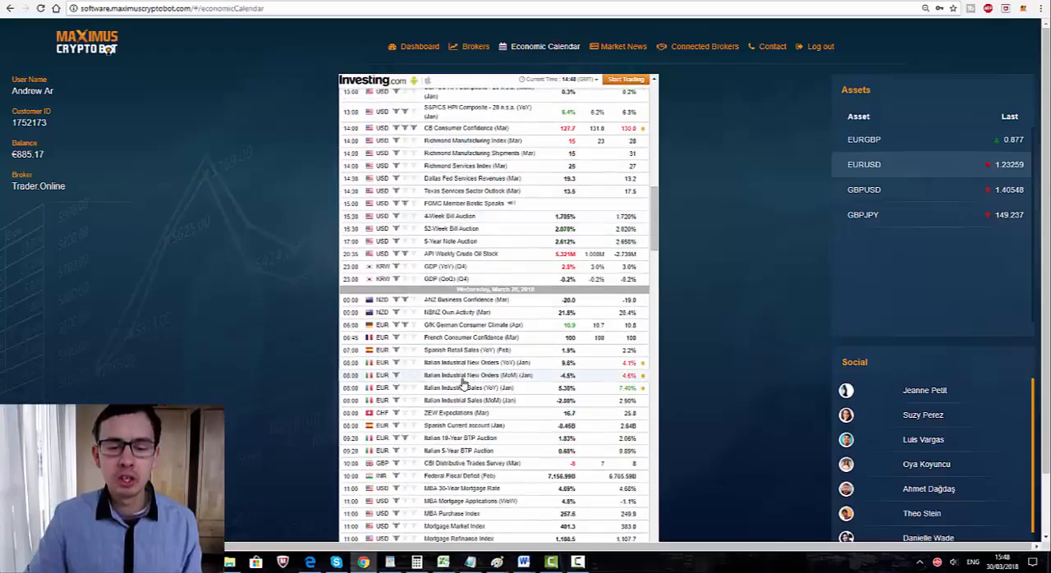
pyautogui.scroll(-3)
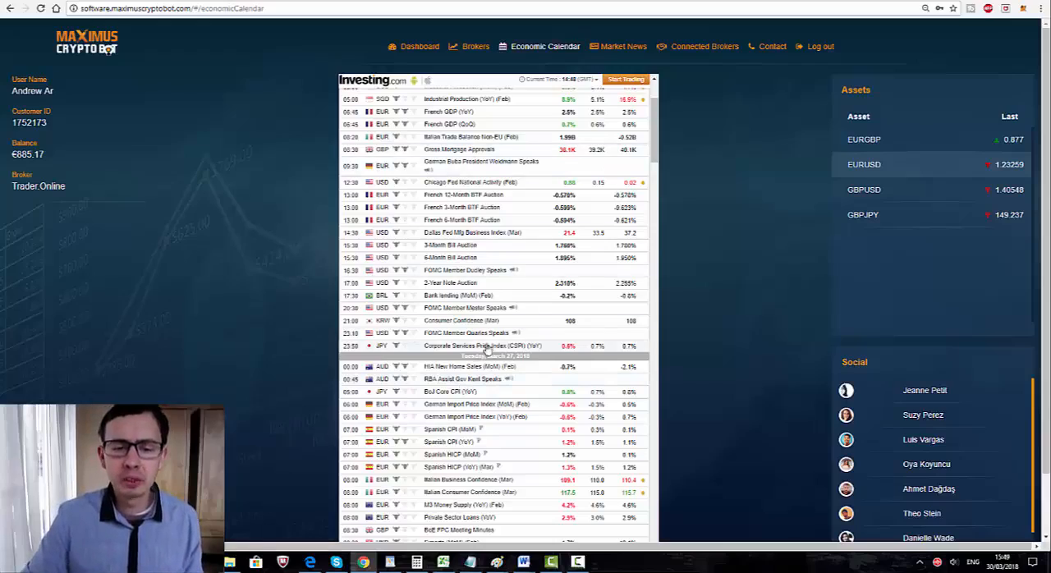
pyautogui.scroll(-3)
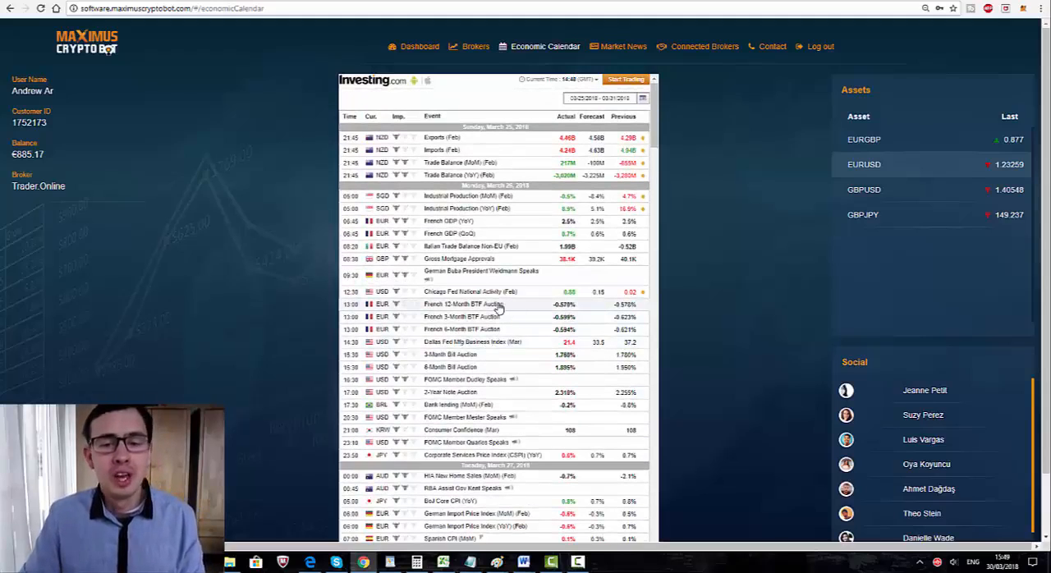
pyautogui.scroll(-3)
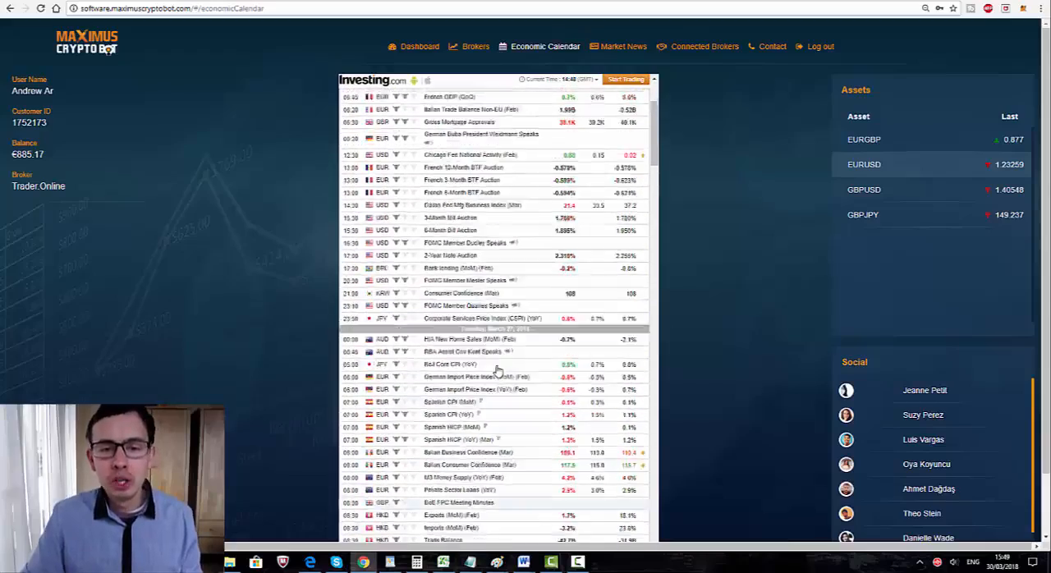
pyautogui.scroll(-3)
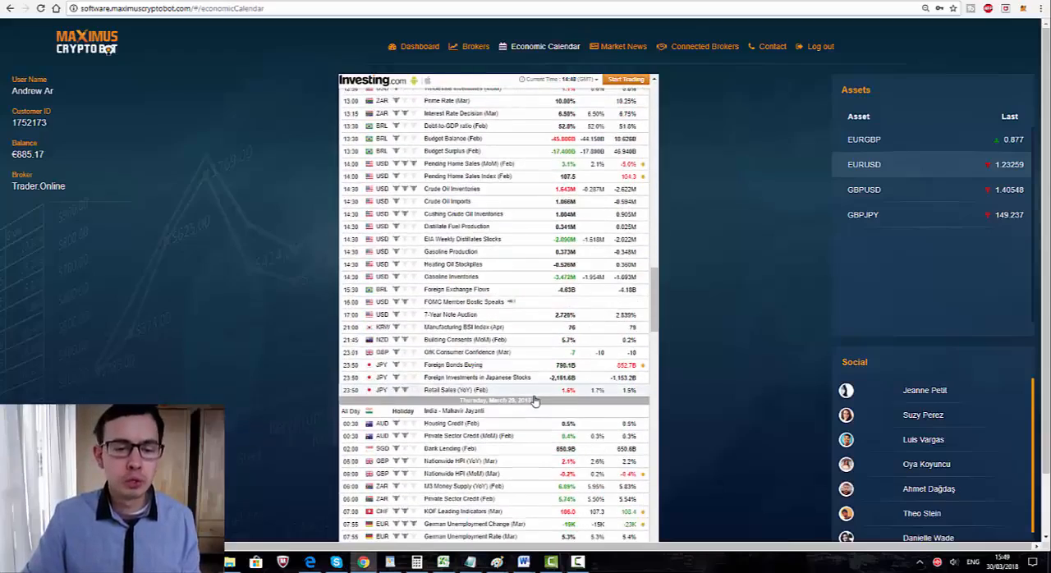
pyautogui.scroll(-3)
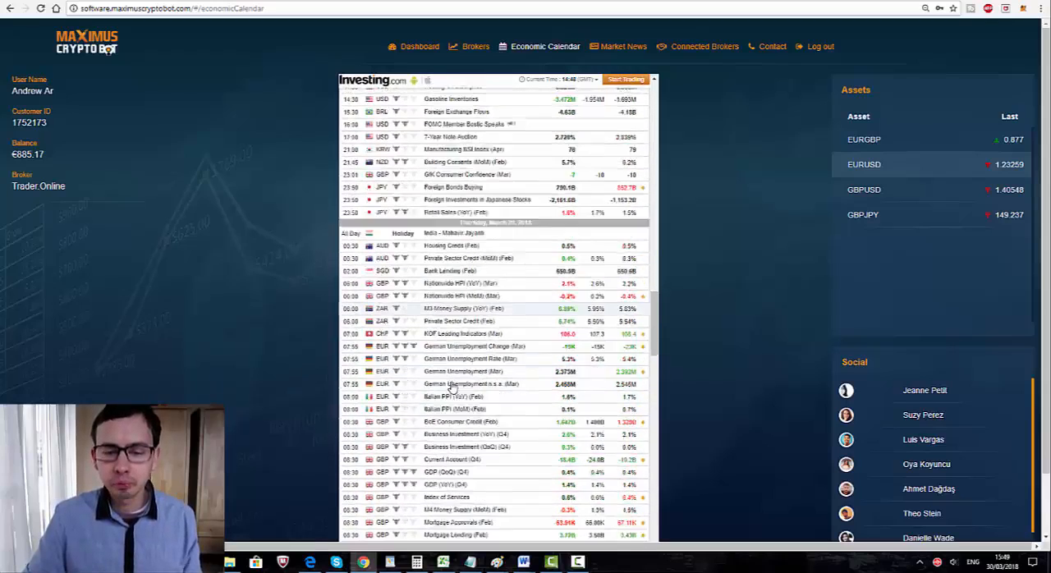
pyautogui.scroll(-3)
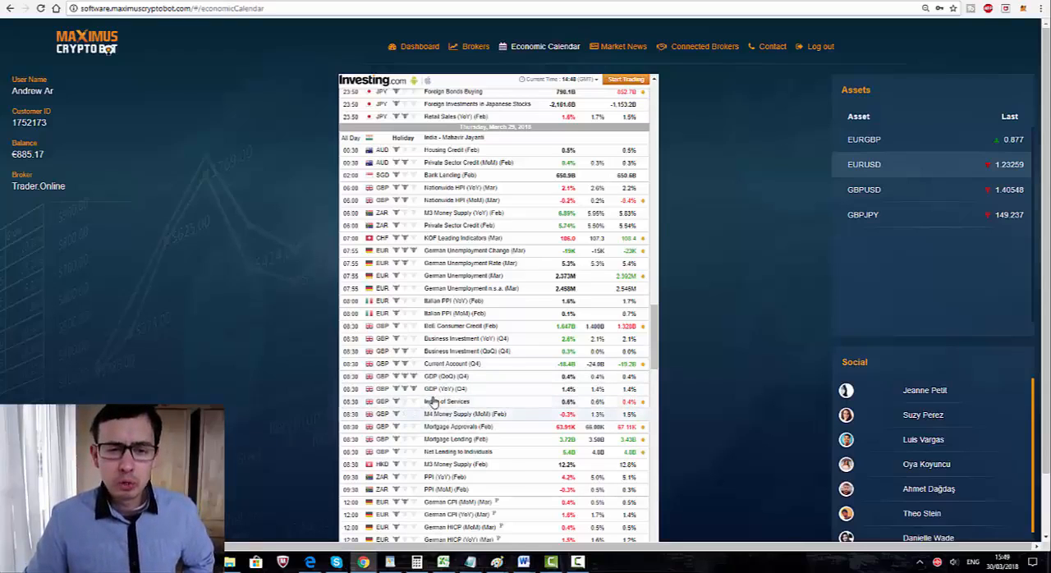
pyautogui.moveTo(463, 401)
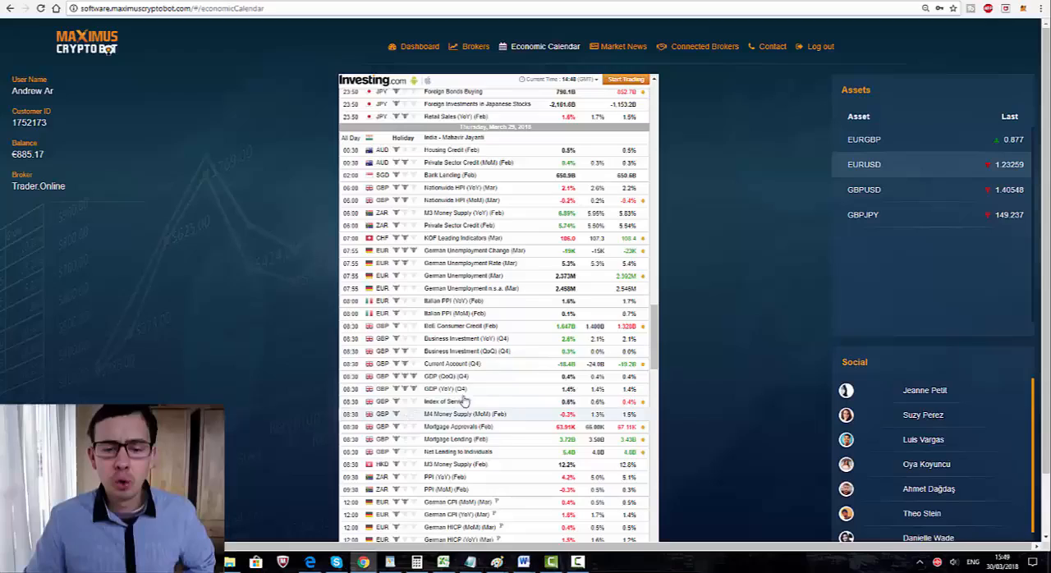
pyautogui.scroll(-3)
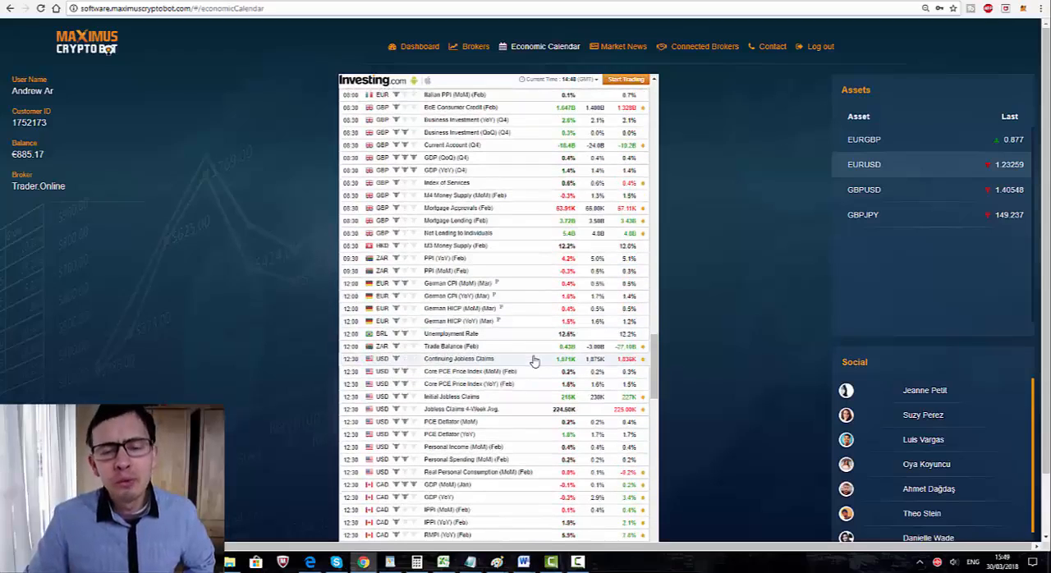
pyautogui.scroll(-3)
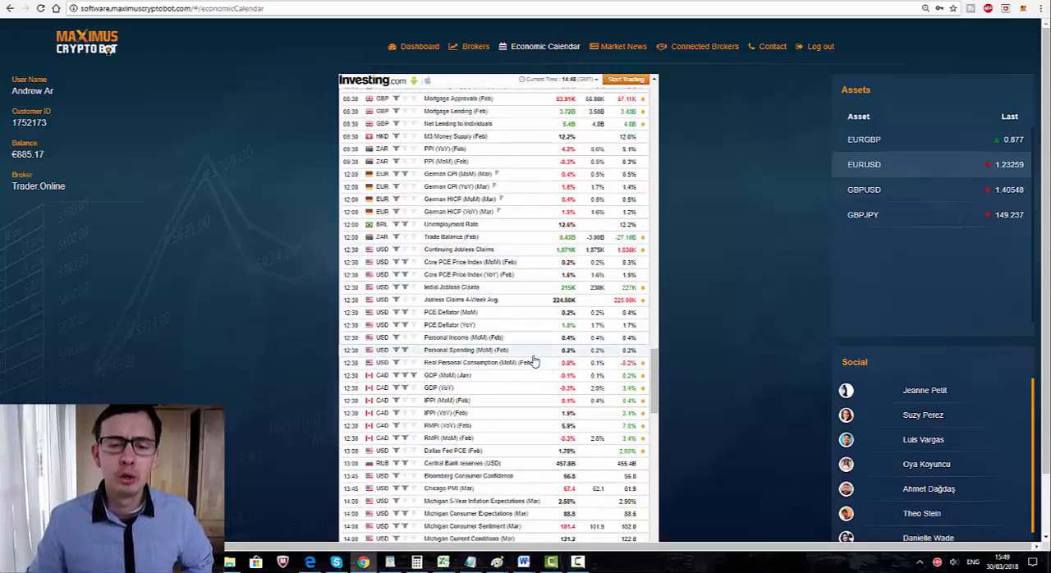
pyautogui.moveTo(516, 413)
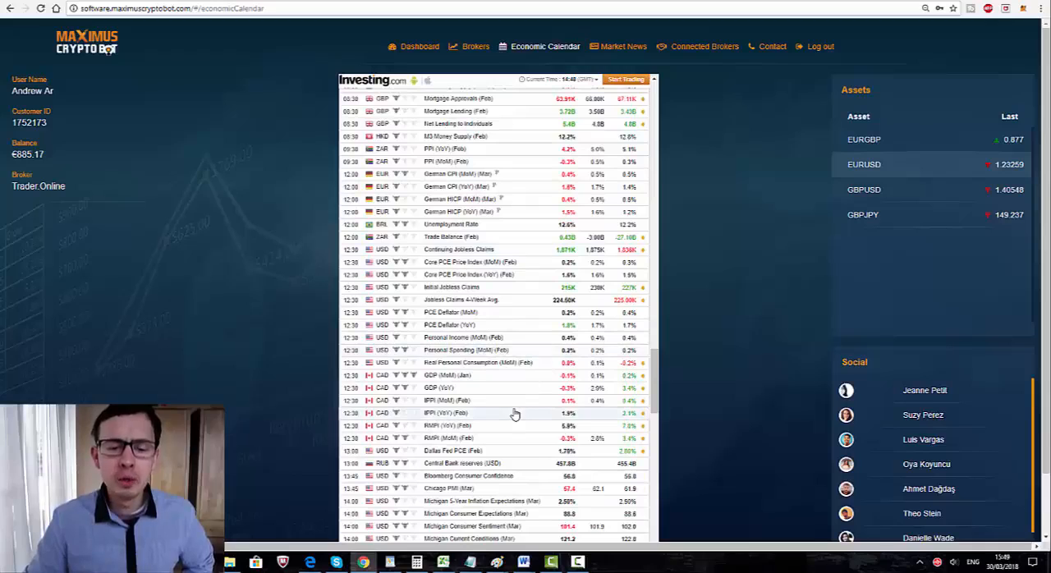
pyautogui.scroll(-3)
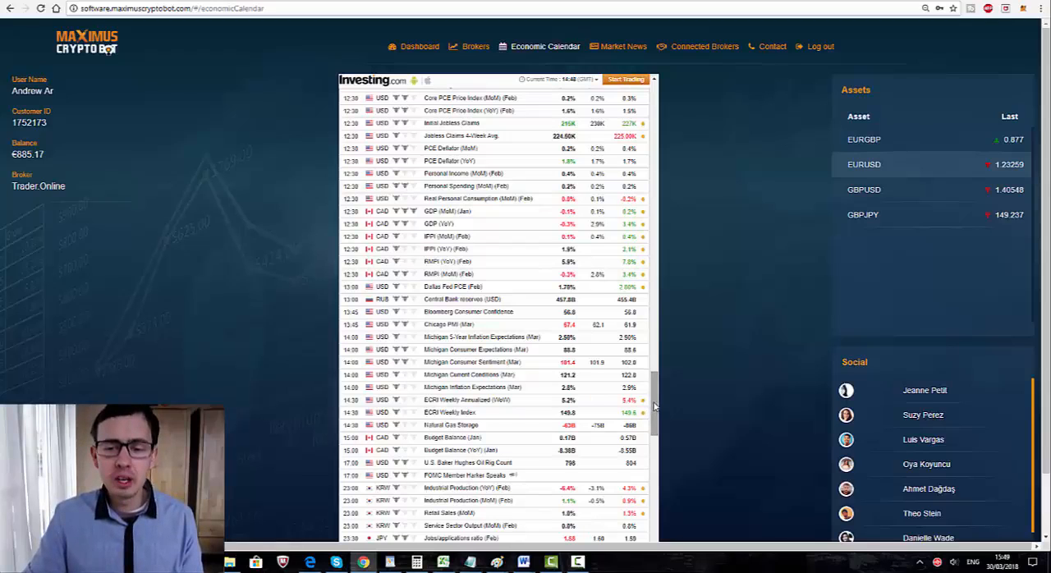
pyautogui.scroll(-3)
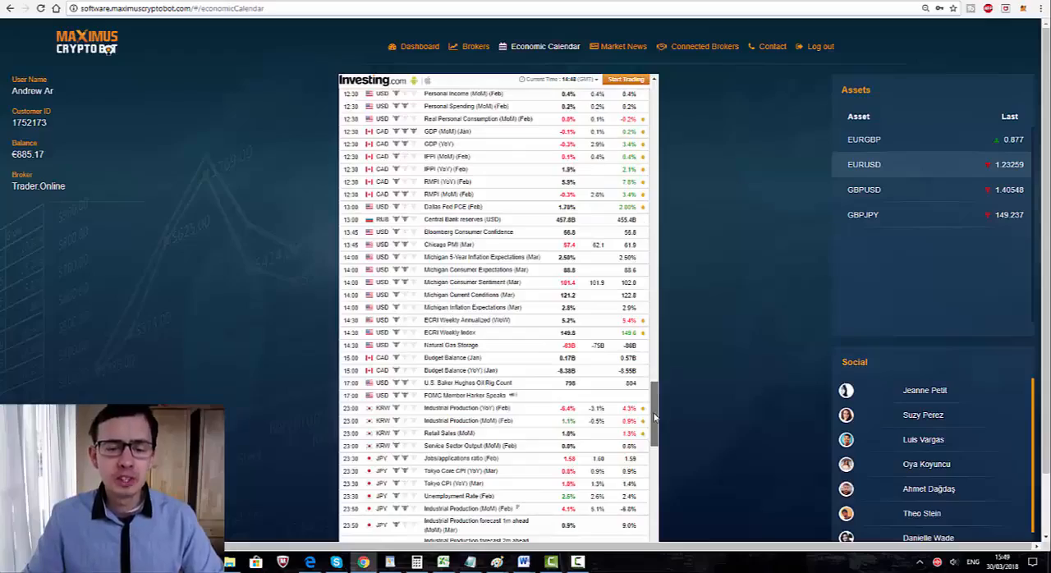
pyautogui.scroll(-3)
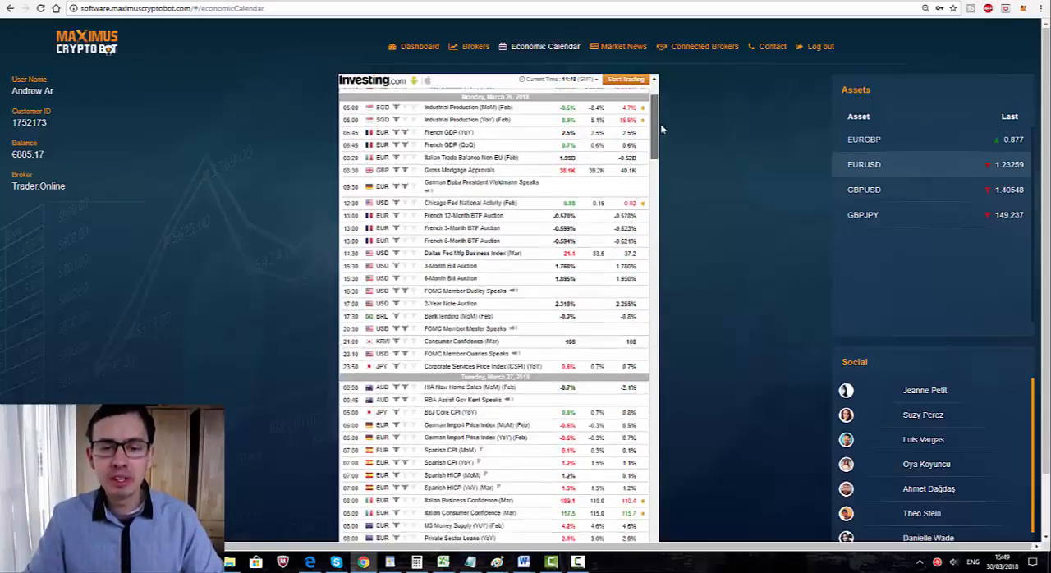
pyautogui.scroll(3)
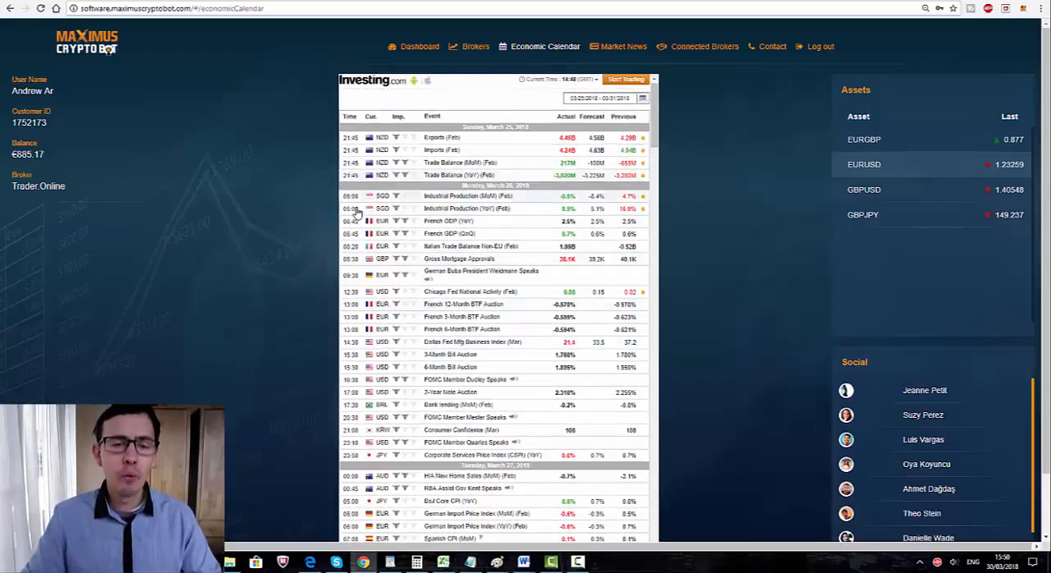
pyautogui.moveTo(557, 400)
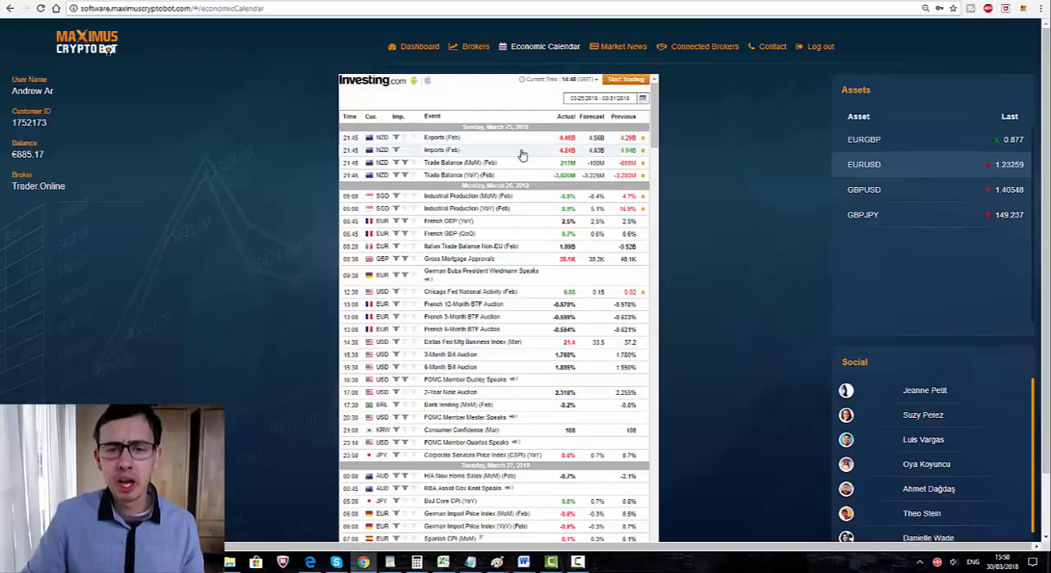
pyautogui.scroll(-3)
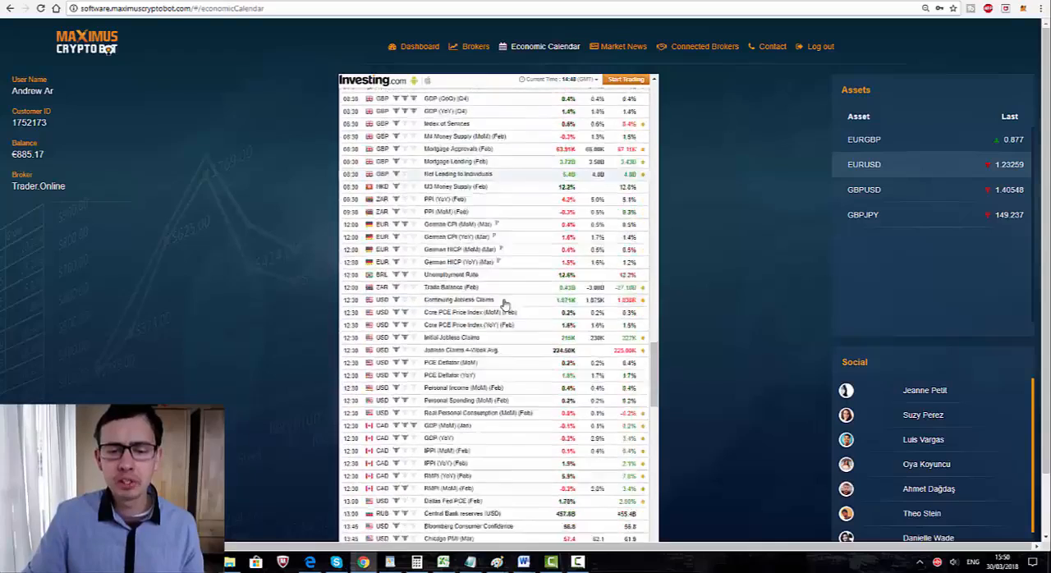
pyautogui.scroll(-3)
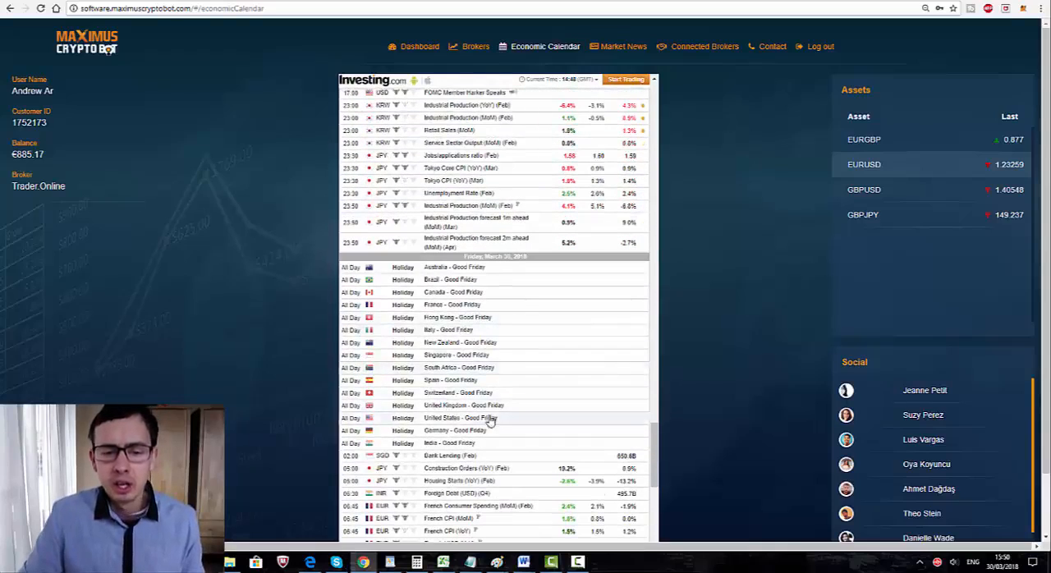
pyautogui.moveTo(453, 462)
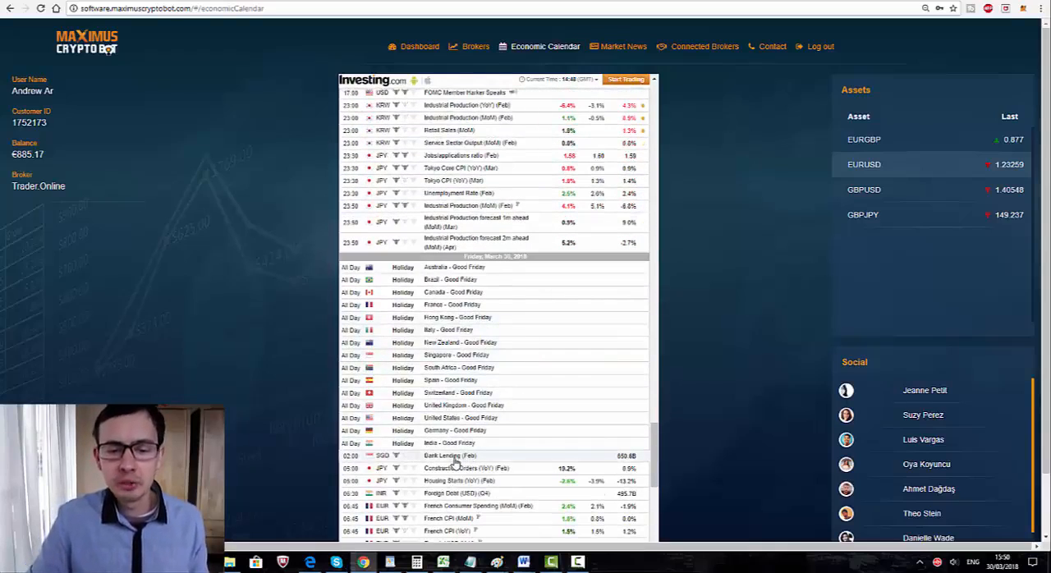
pyautogui.scroll(-3)
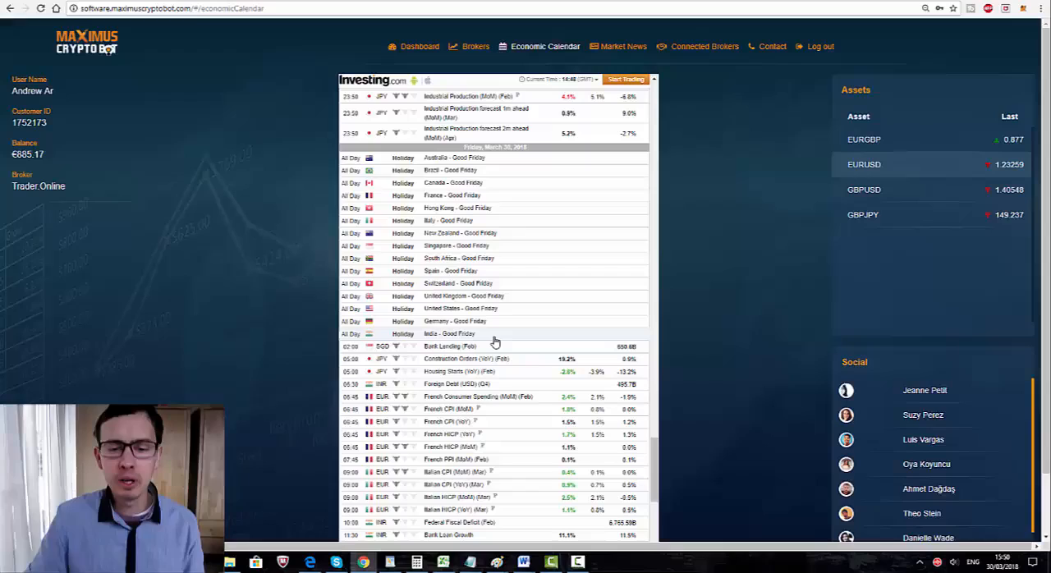
pyautogui.scroll(-3)
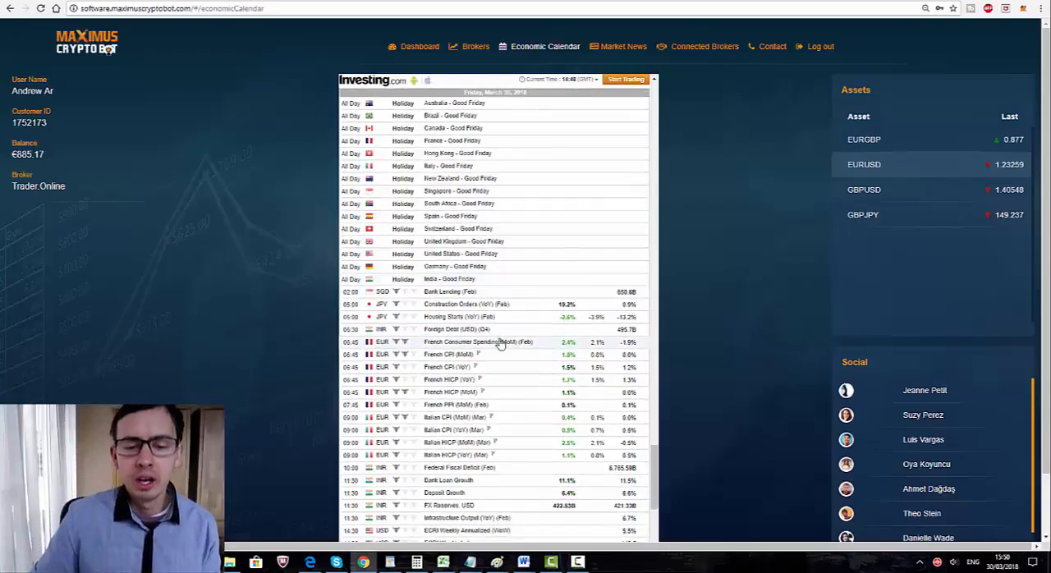
pyautogui.scroll(-3)
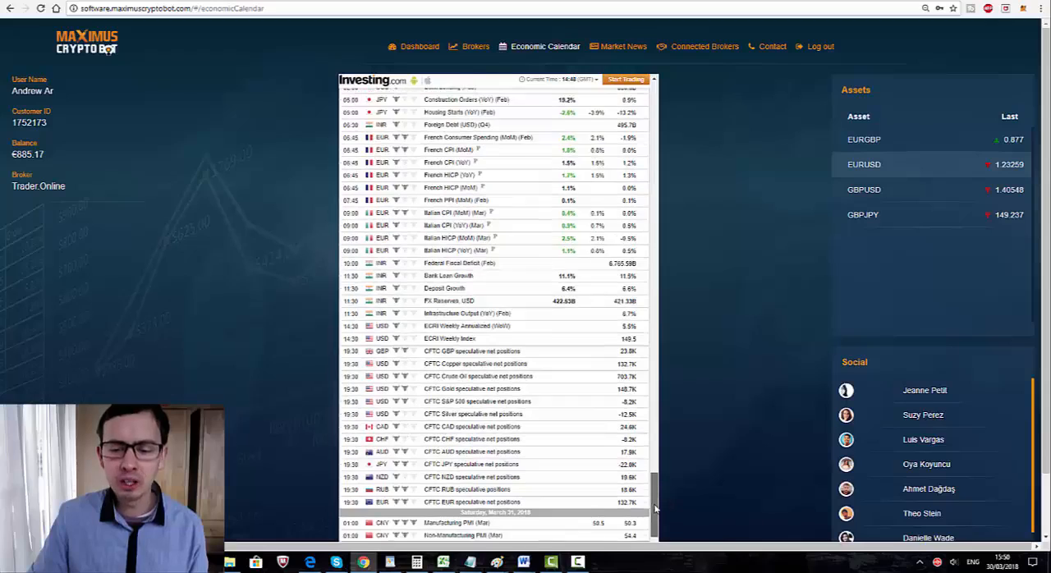
pyautogui.scroll(-3)
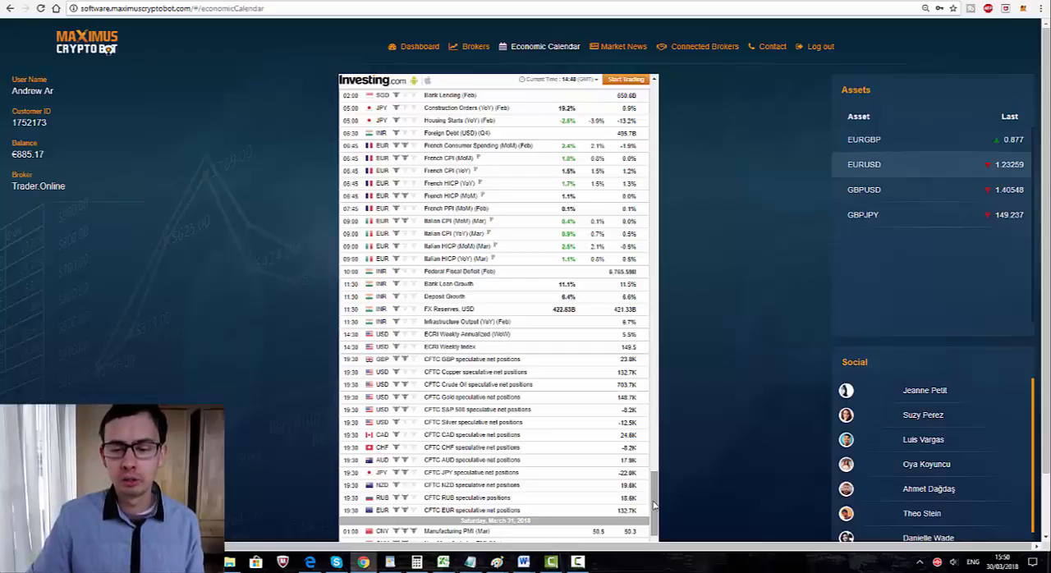
pyautogui.scroll(-3)
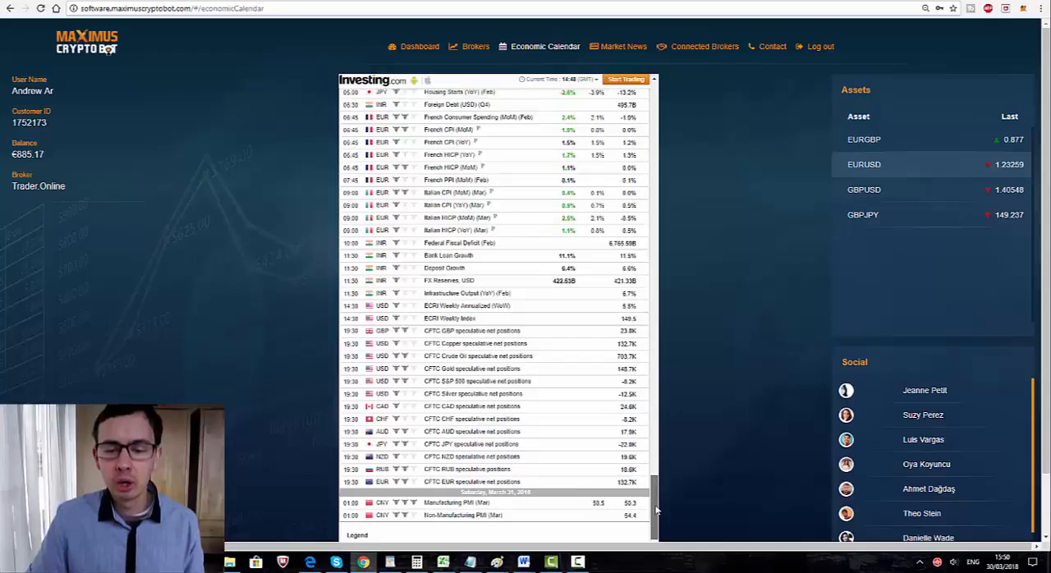
pyautogui.scroll(-3)
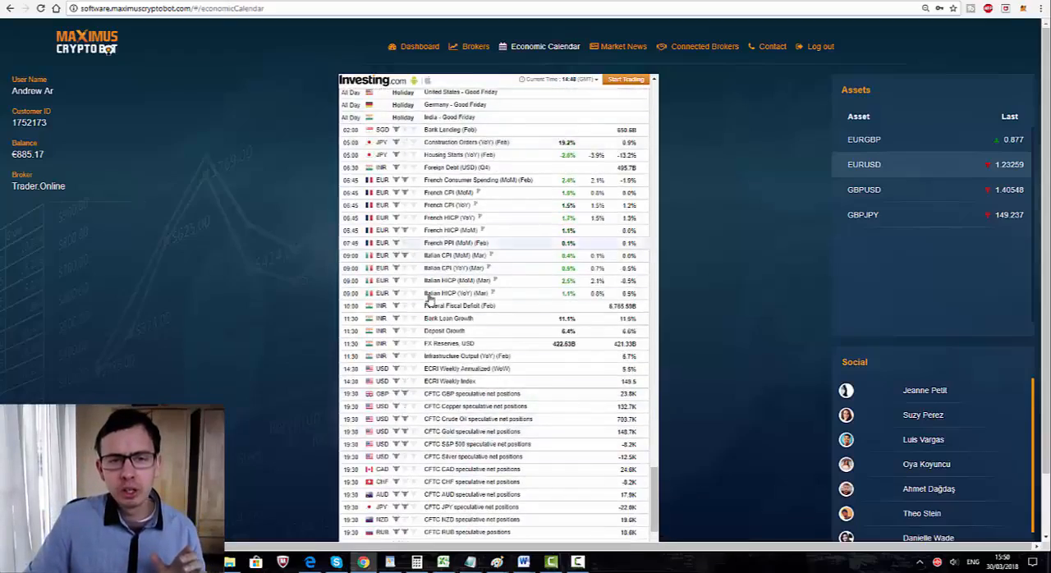
pyautogui.scroll(-3)
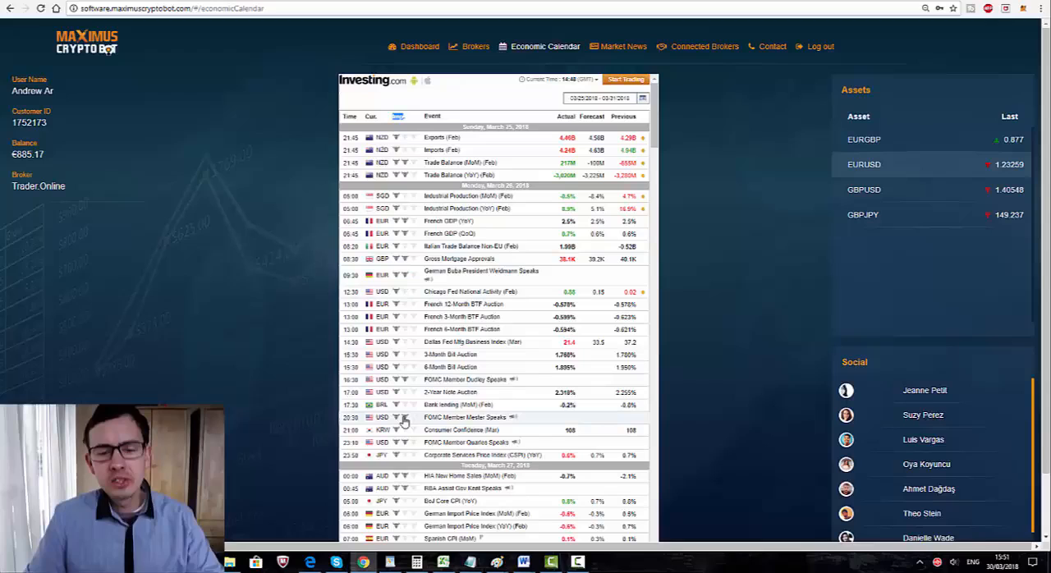
pyautogui.moveTo(406, 417)
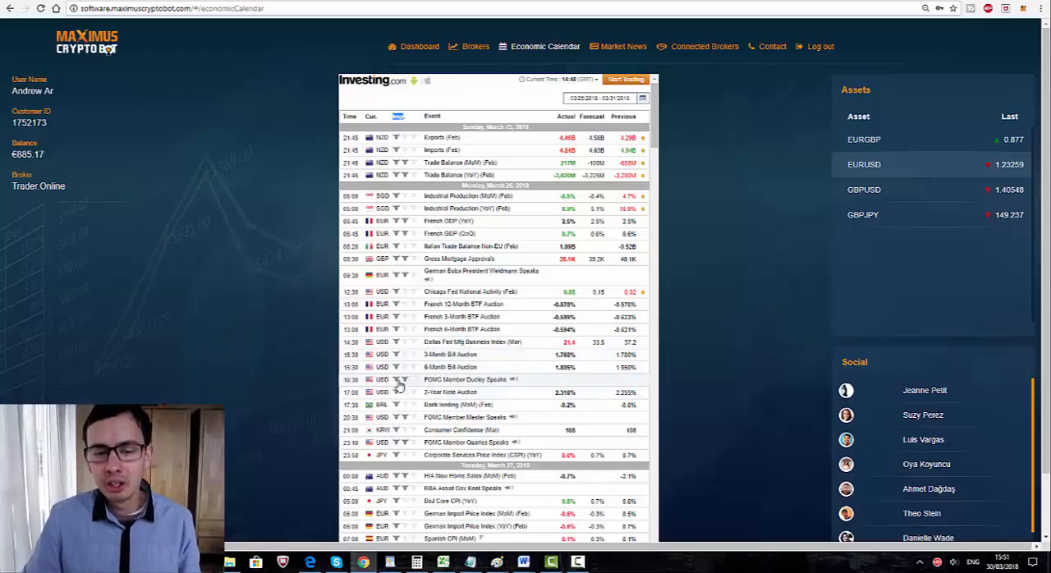
# - Scroll the calendar down to Wednesday's Pending Home Sales and crude oil events
pyautogui.scroll(-3)
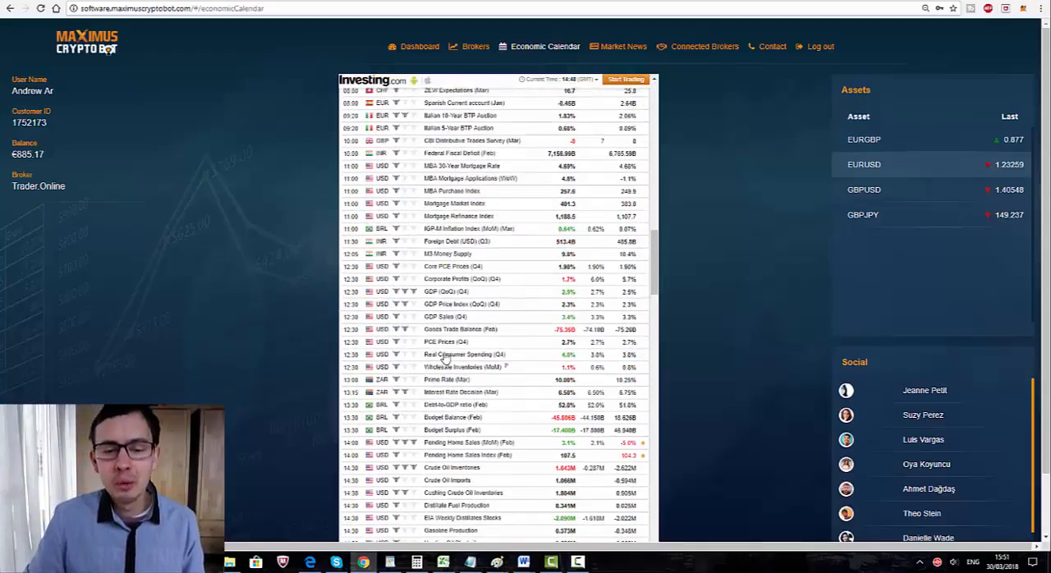
pyautogui.scroll(-3)
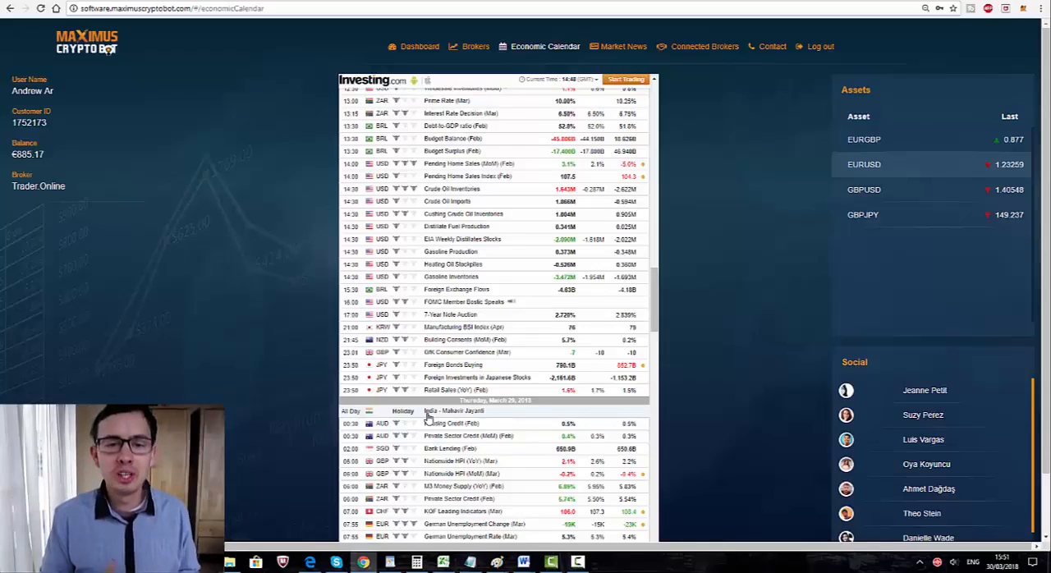
pyautogui.moveTo(435, 353)
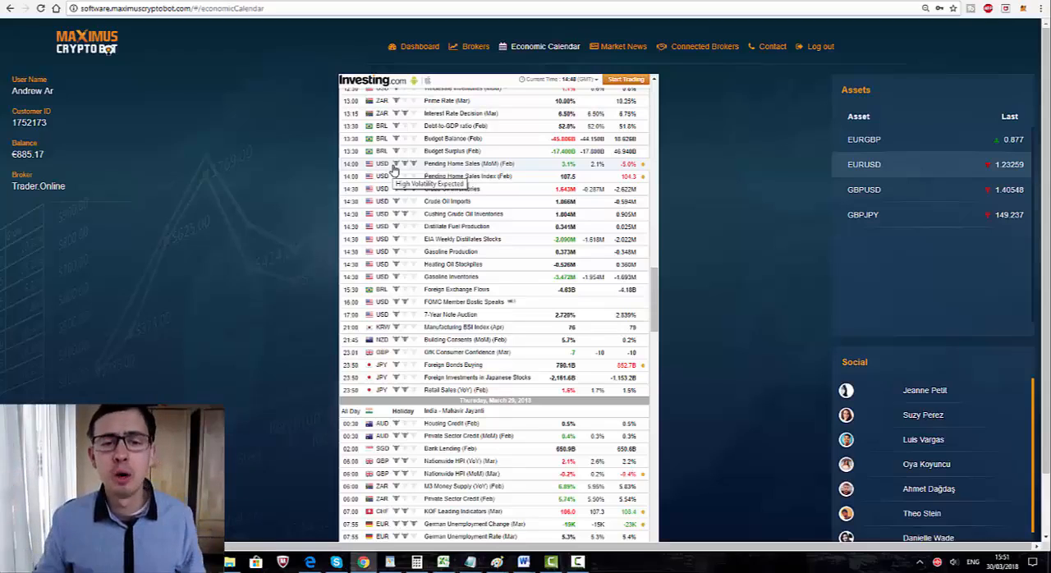
pyautogui.moveTo(323, 205)
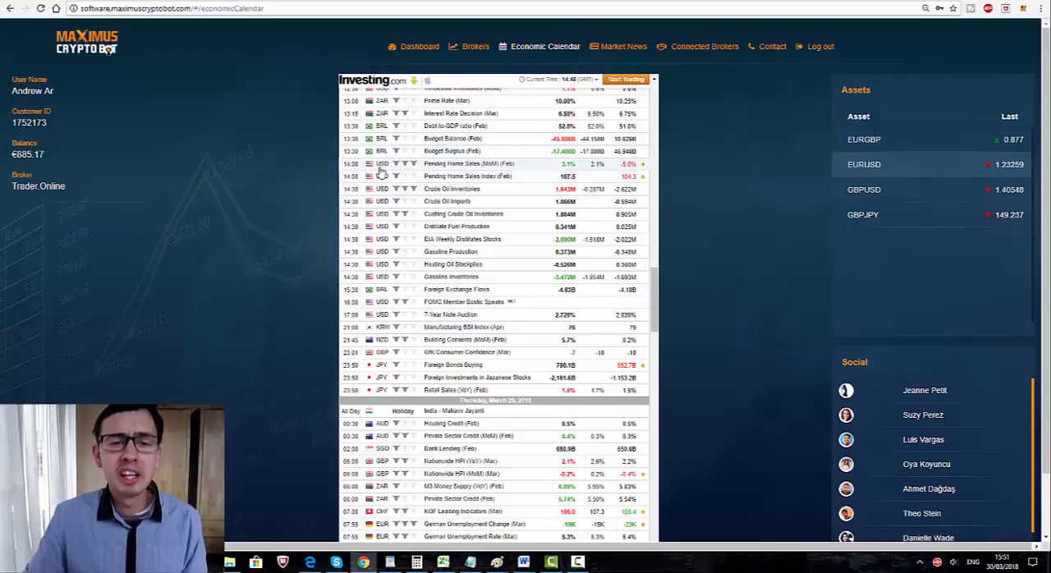
pyautogui.moveTo(395, 168)
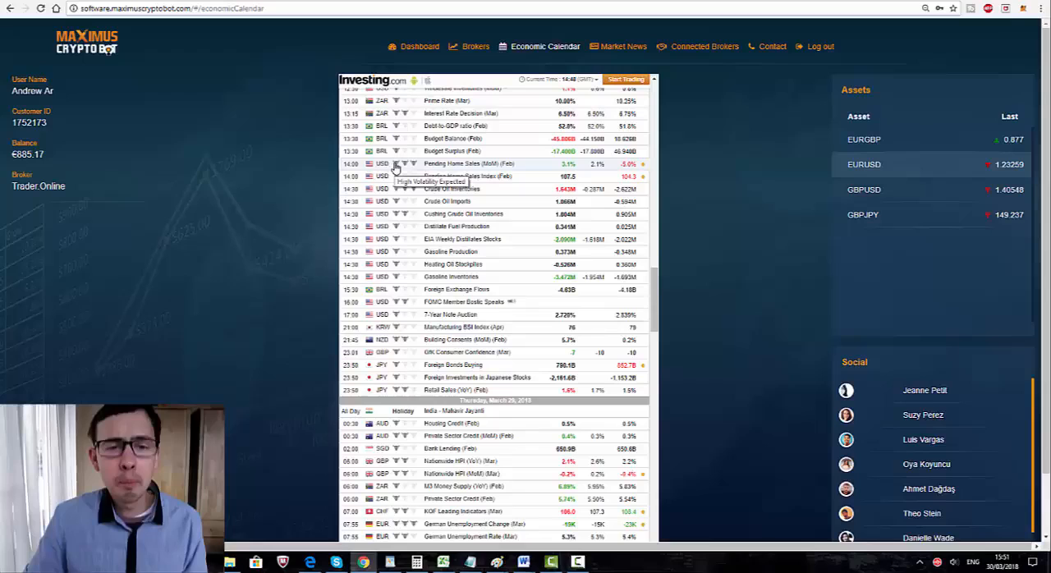
pyautogui.moveTo(402, 168)
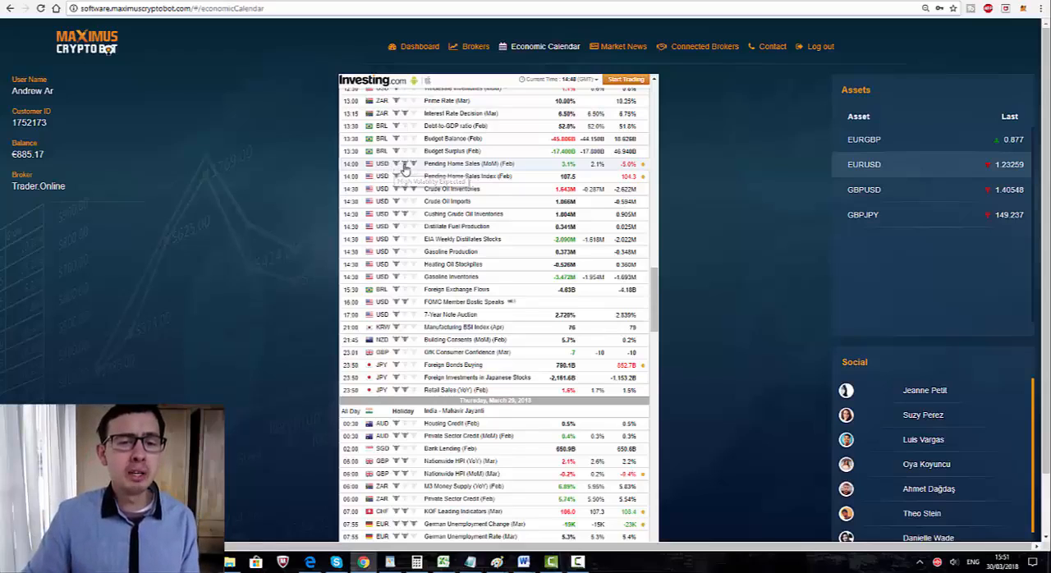
pyautogui.moveTo(394, 164)
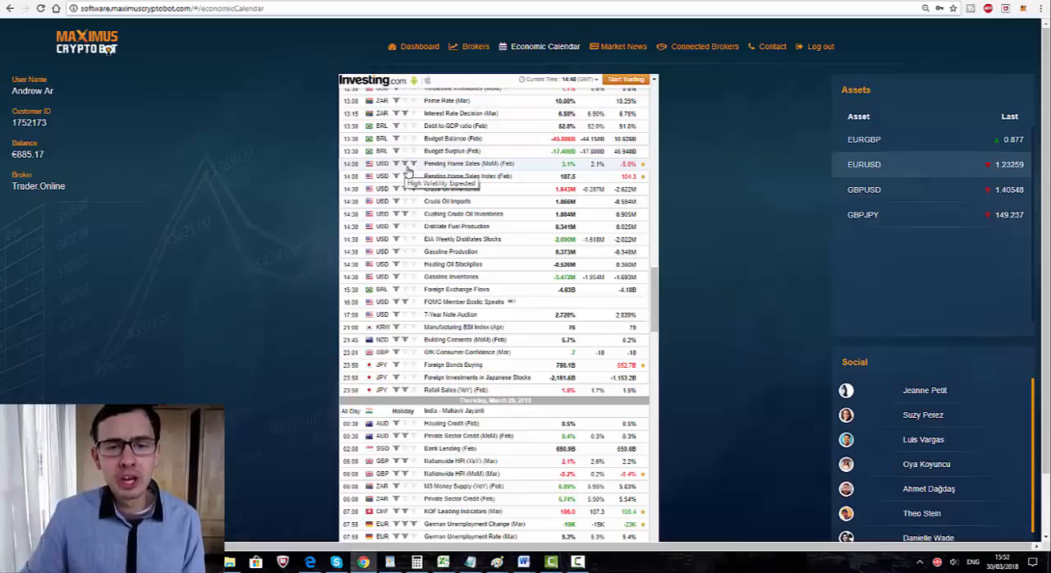
pyautogui.moveTo(397, 138)
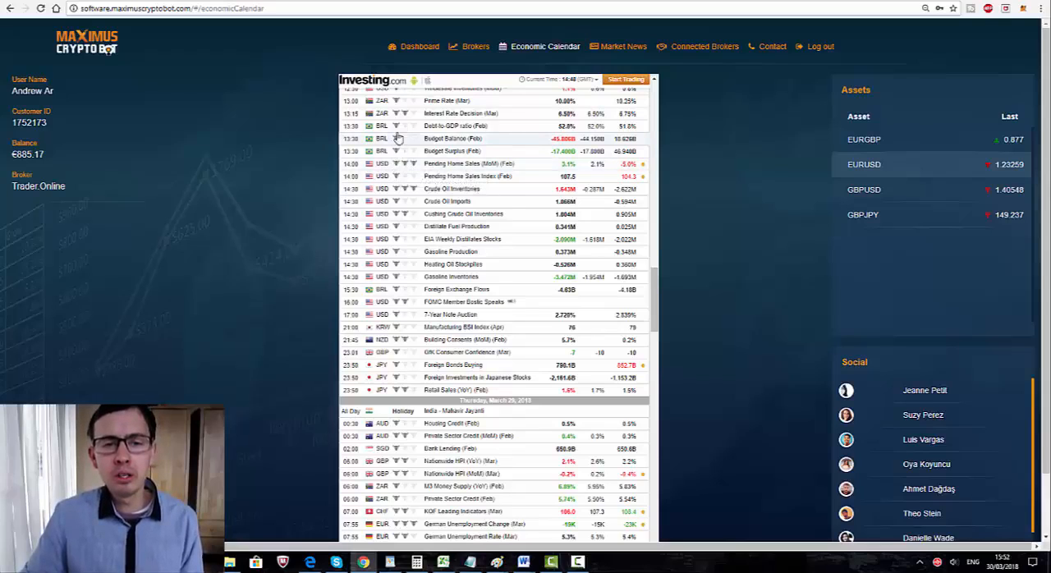
pyautogui.moveTo(396, 156)
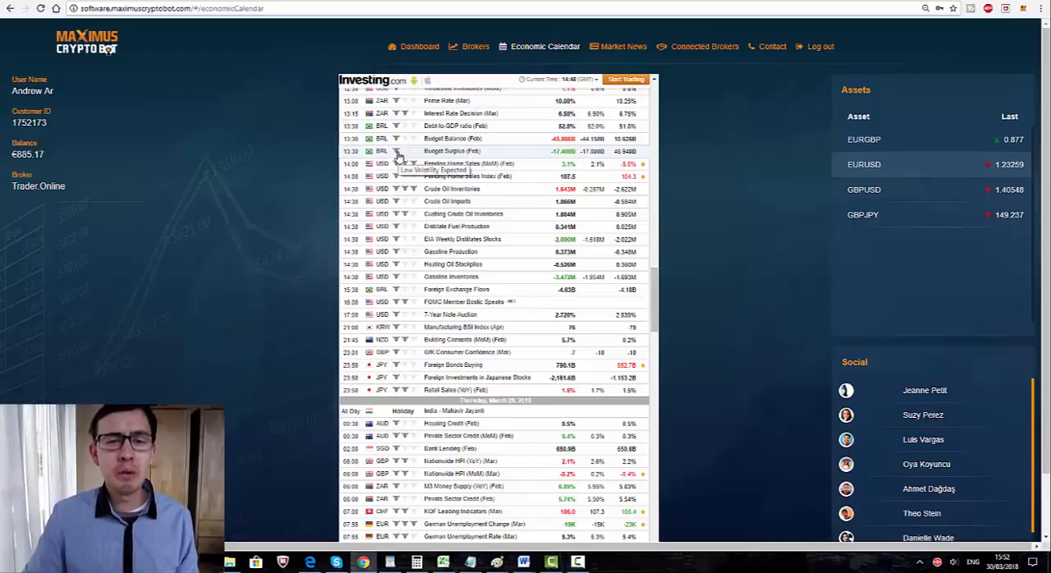
pyautogui.moveTo(394, 188)
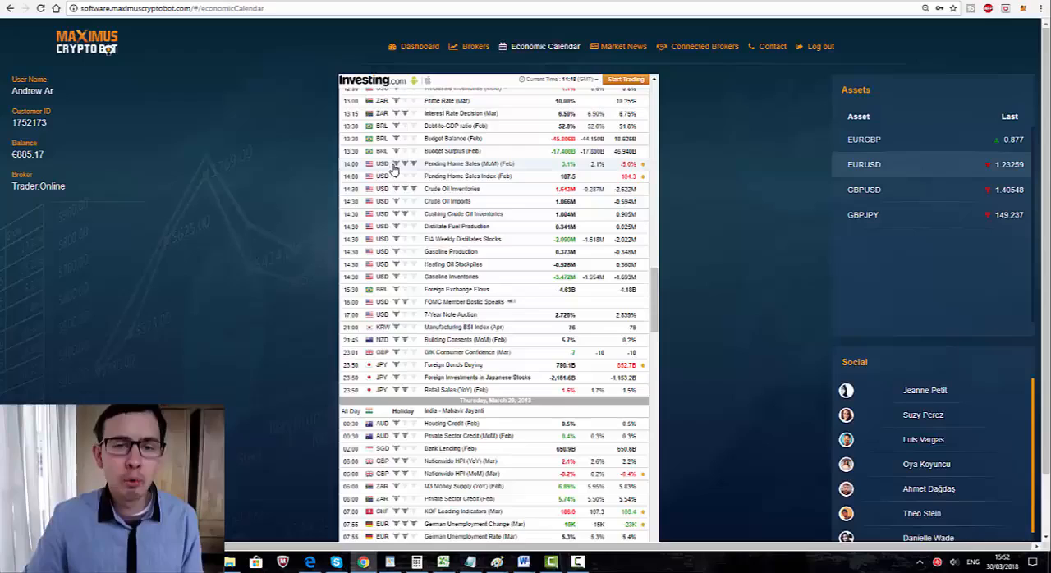
pyautogui.moveTo(394, 163)
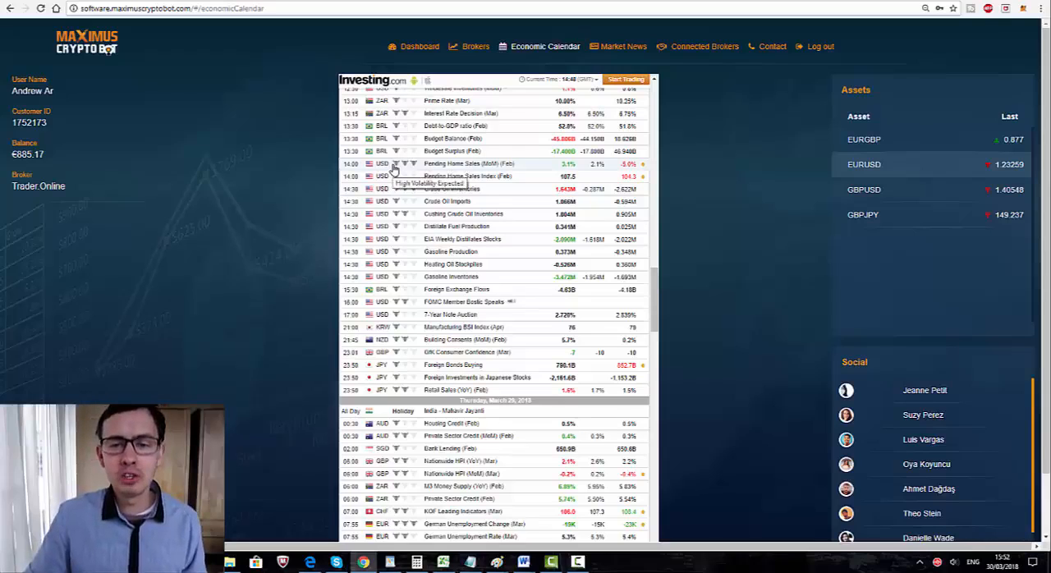
pyautogui.moveTo(765, 230)
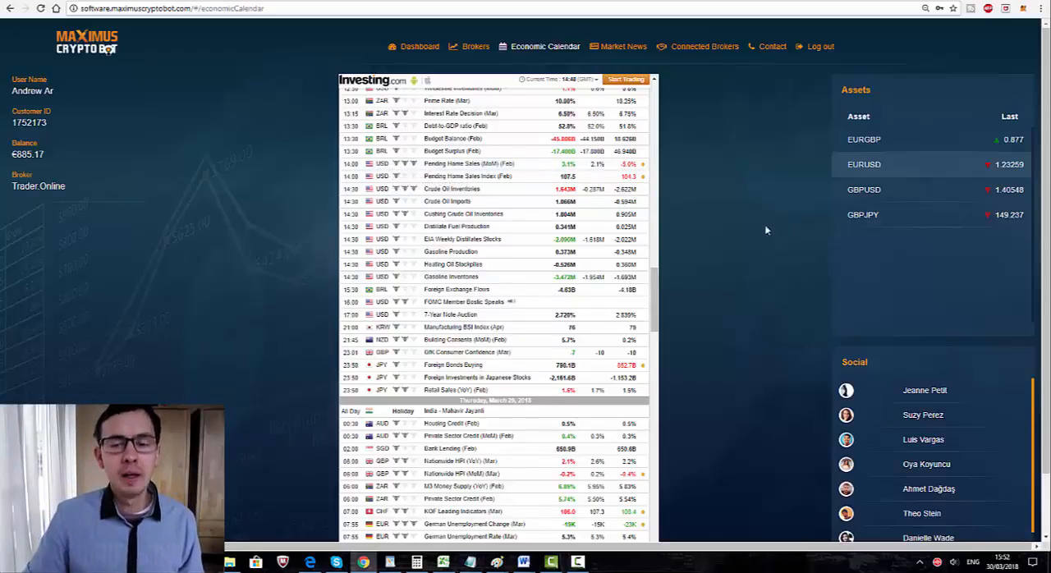
pyautogui.scroll(-3)
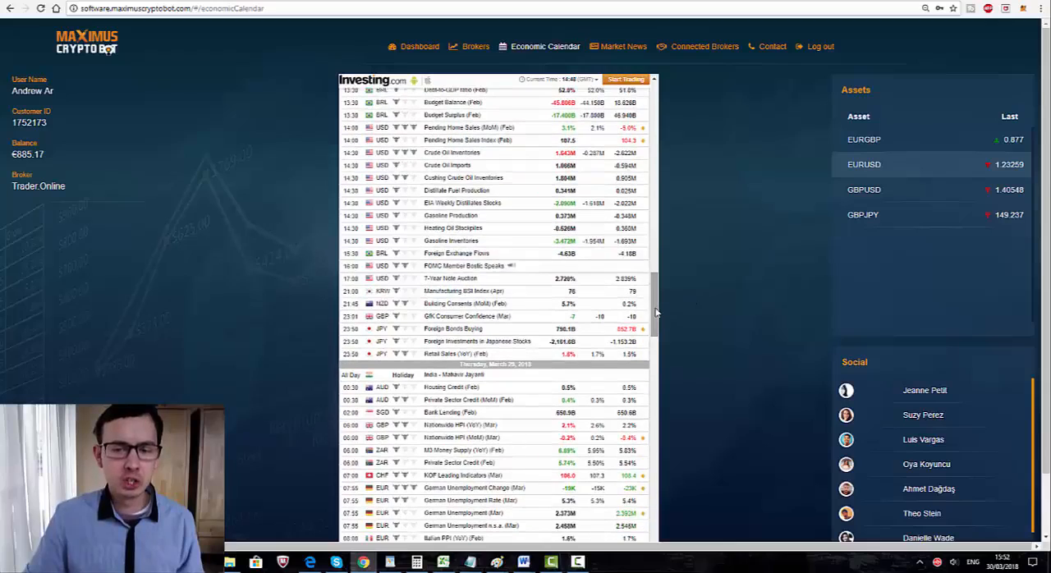
pyautogui.scroll(-3)
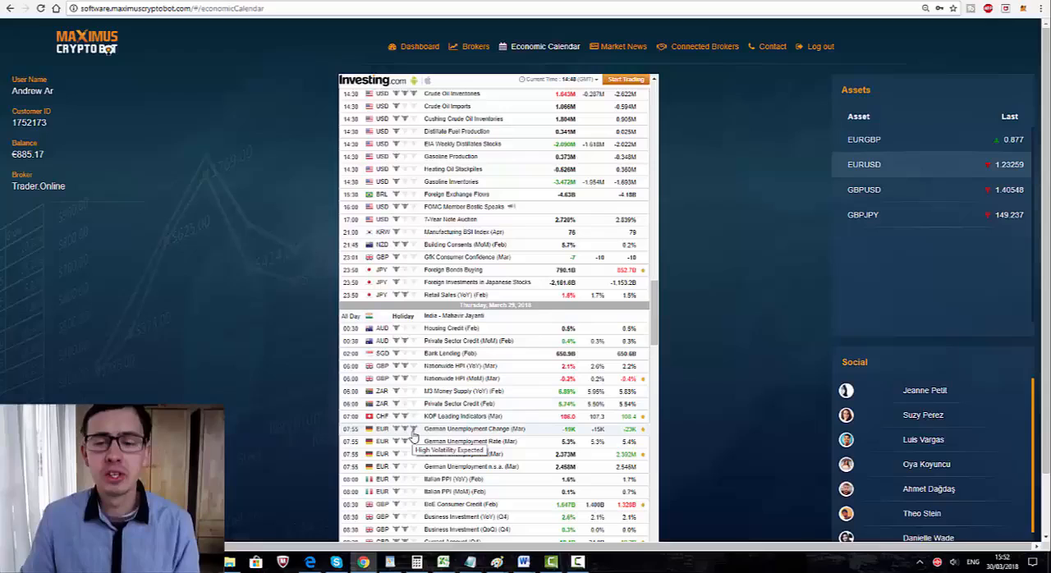
pyautogui.moveTo(583, 366)
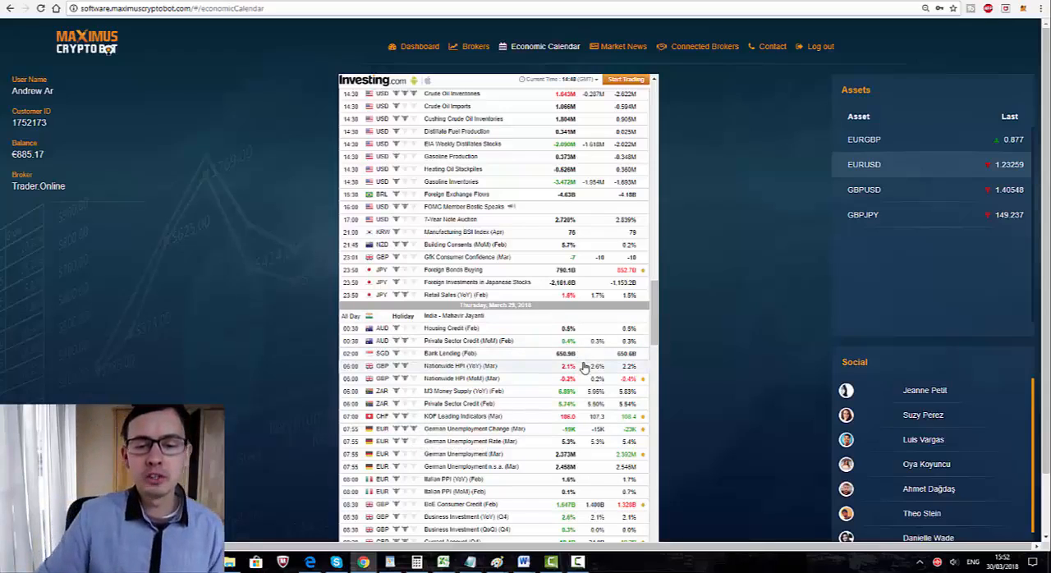
pyautogui.scroll(-3)
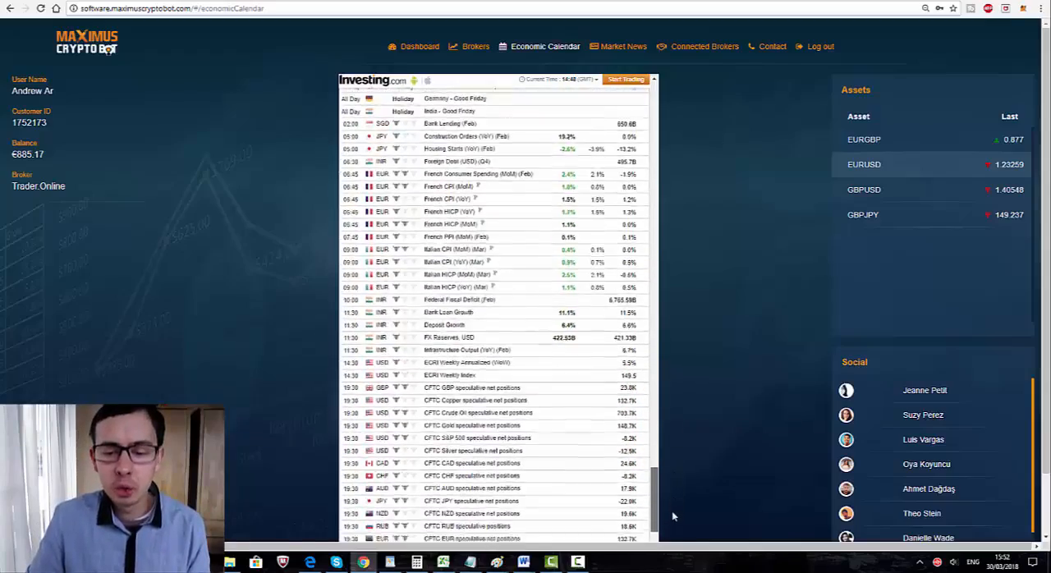
pyautogui.scroll(-3)
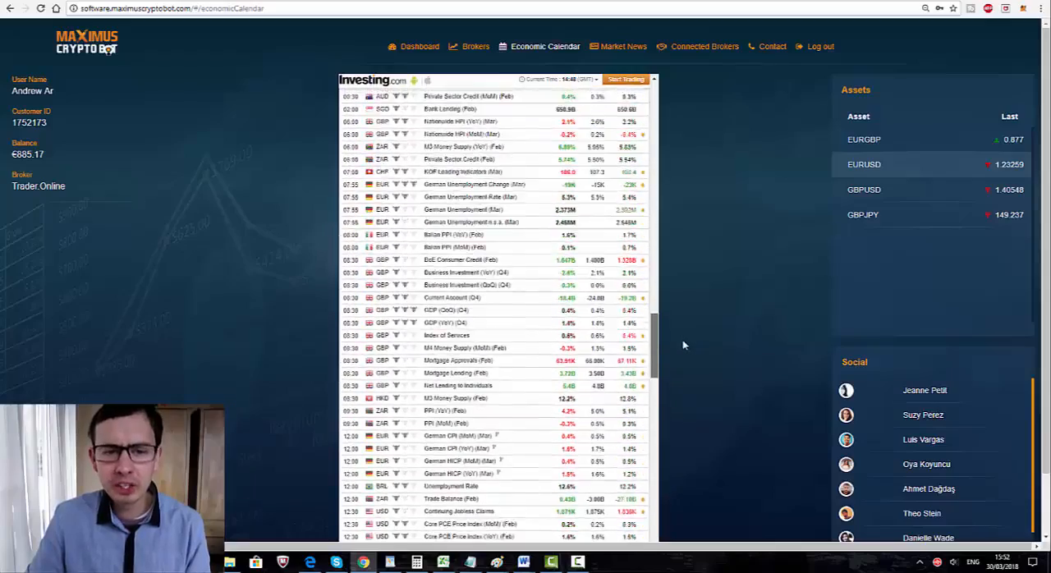
pyautogui.scroll(3)
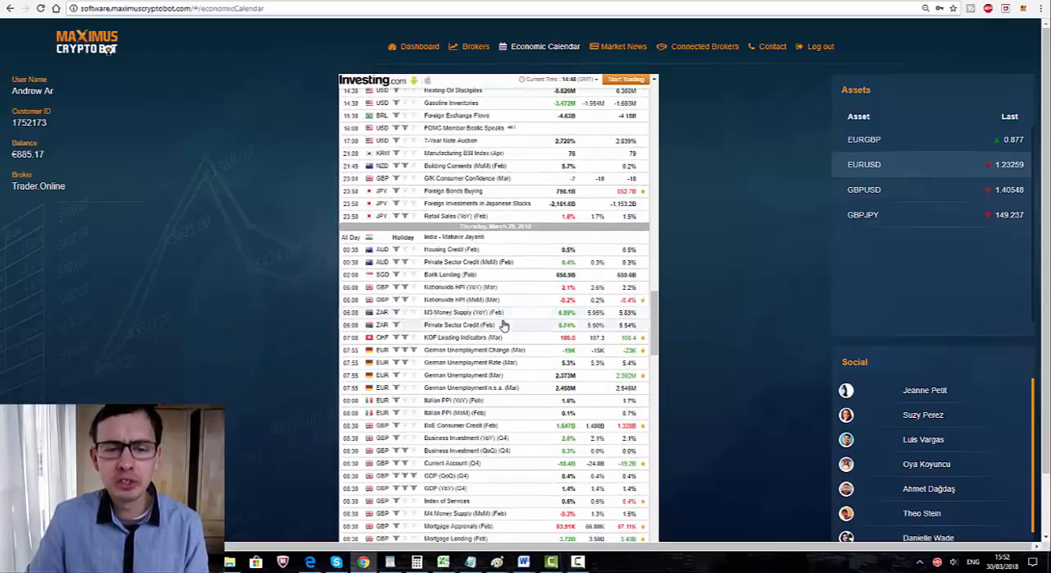
pyautogui.scroll(-3)
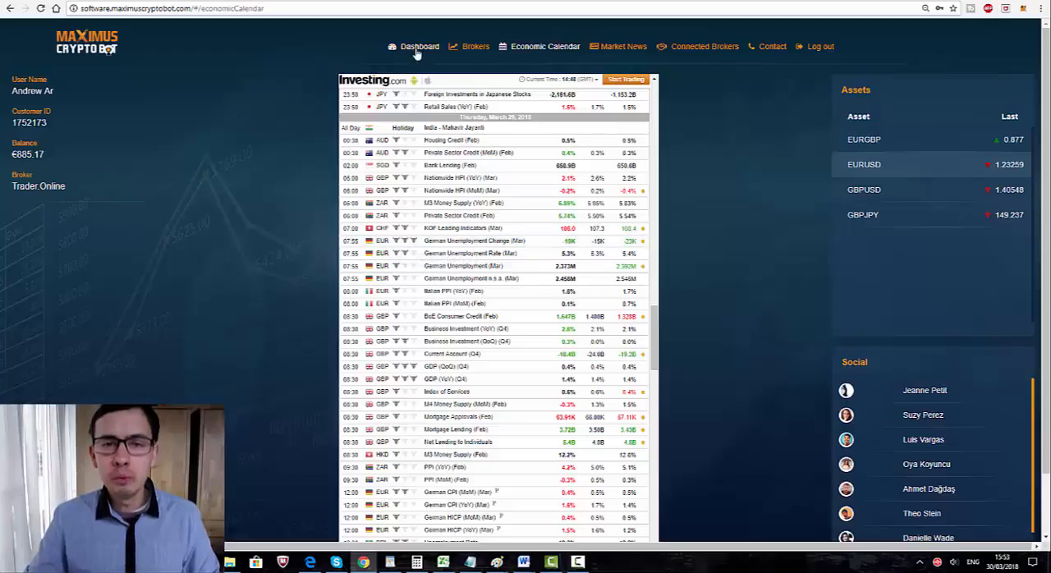
pyautogui.click(419, 46)
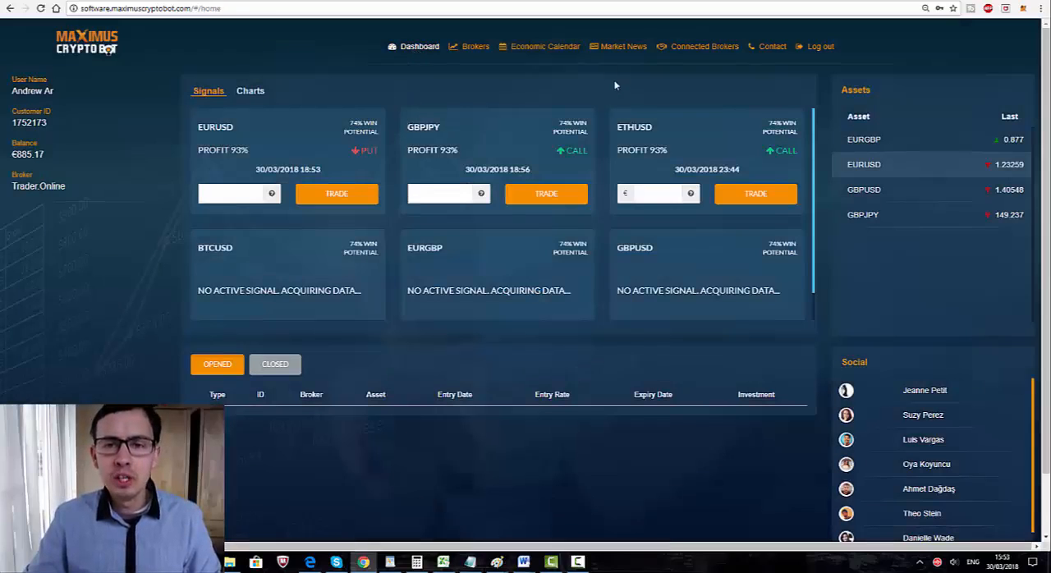
pyautogui.moveTo(162, 160)
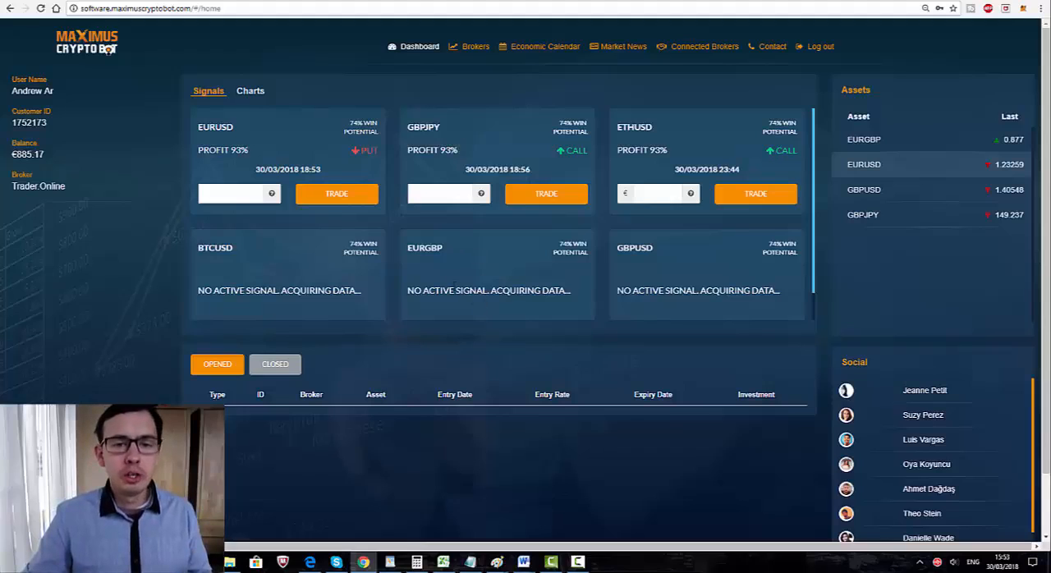
pyautogui.moveTo(452, 283)
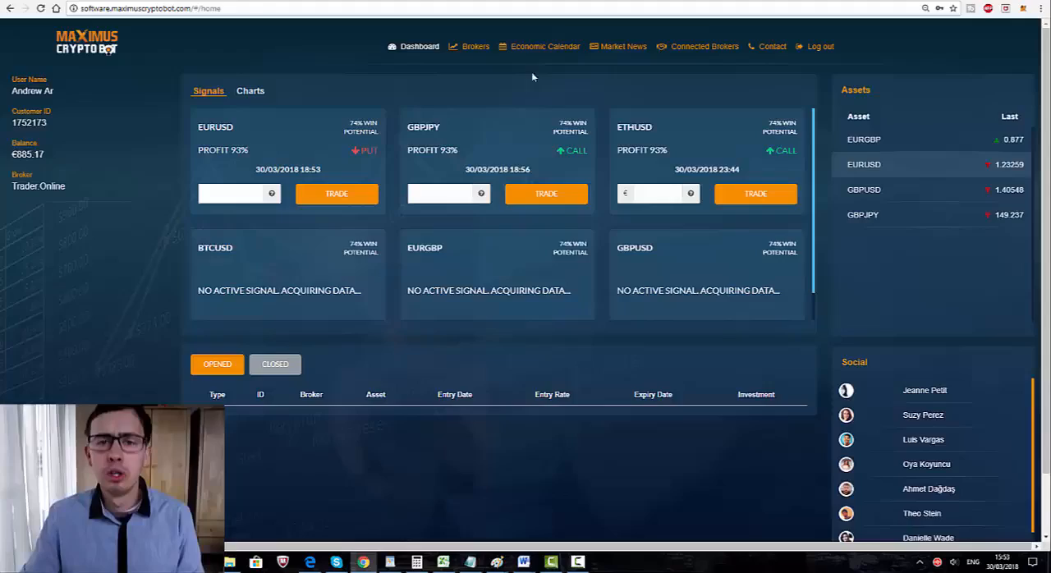
pyautogui.click(545, 46)
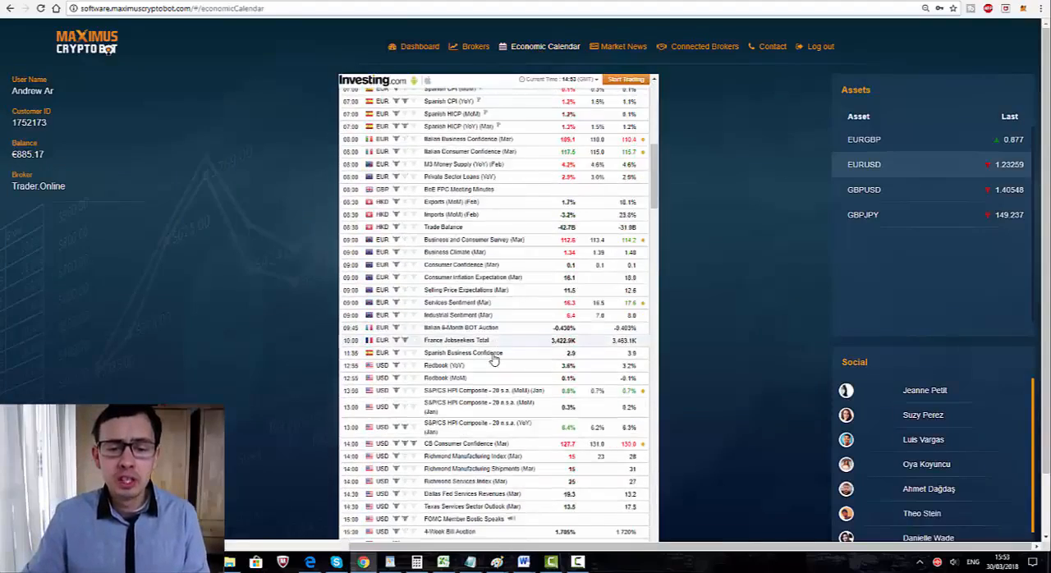
pyautogui.scroll(-3)
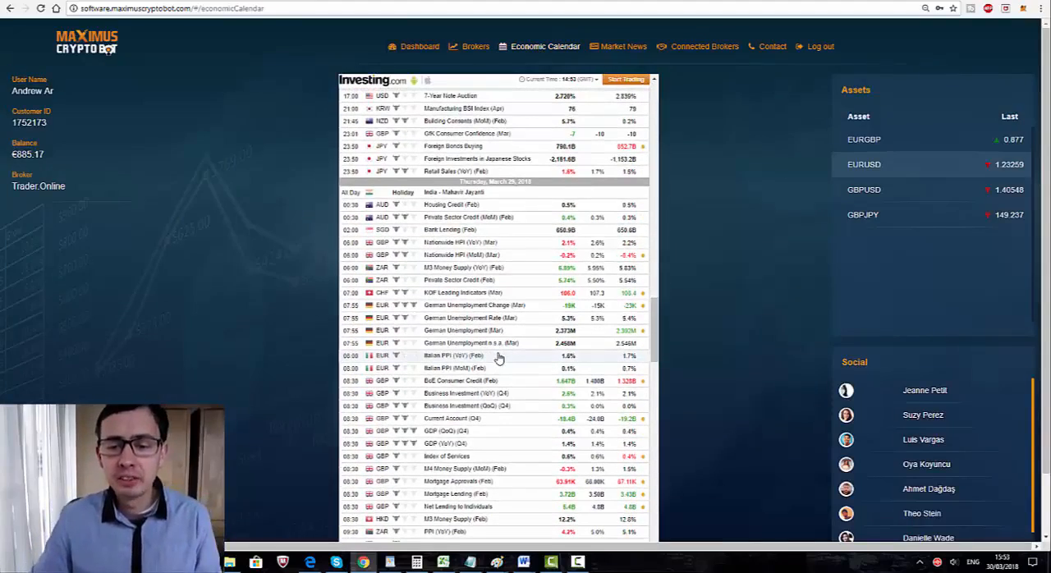
pyautogui.scroll(-3)
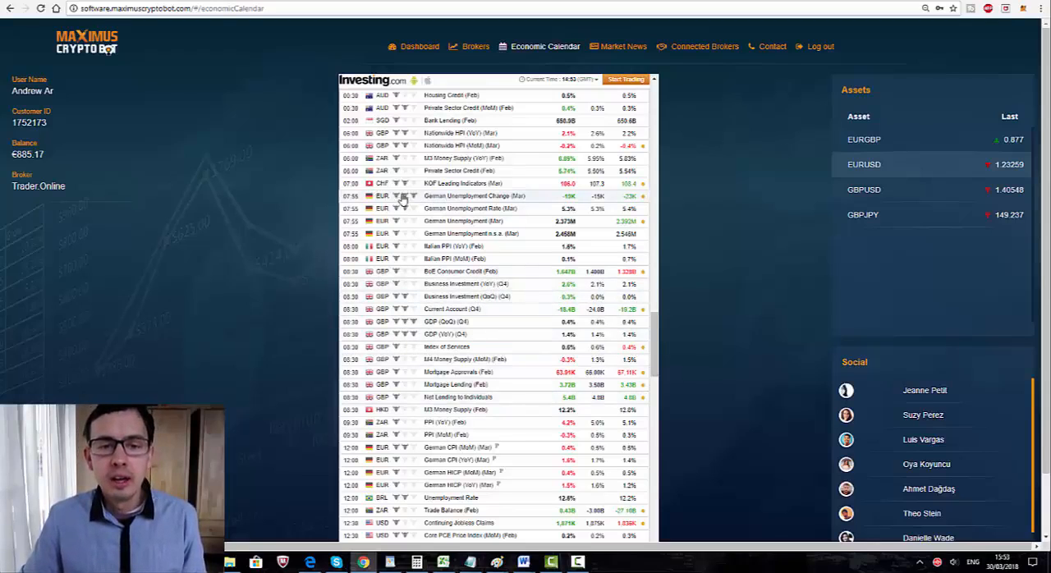
pyautogui.moveTo(402, 197)
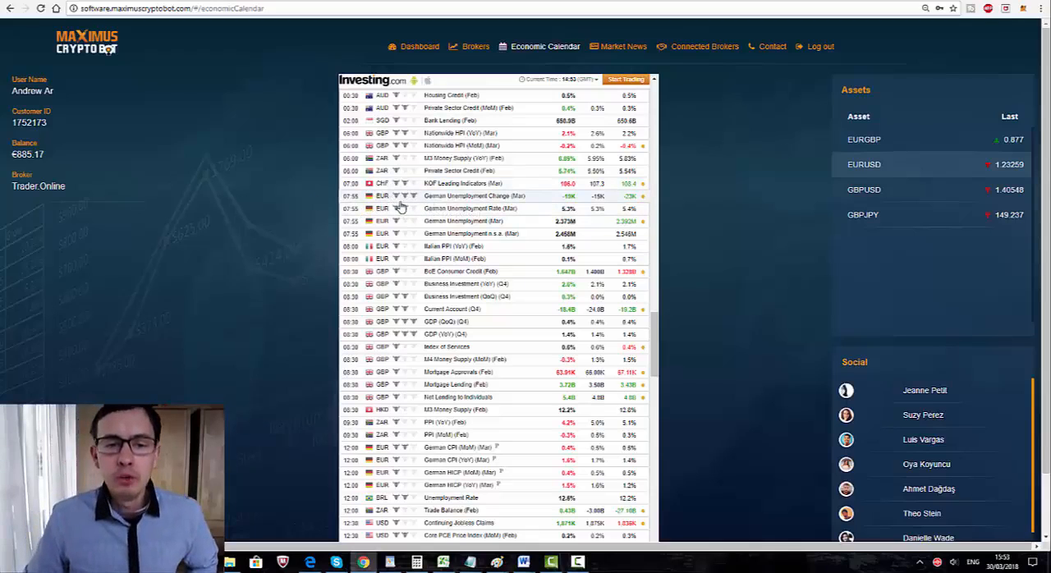
pyautogui.moveTo(345, 199)
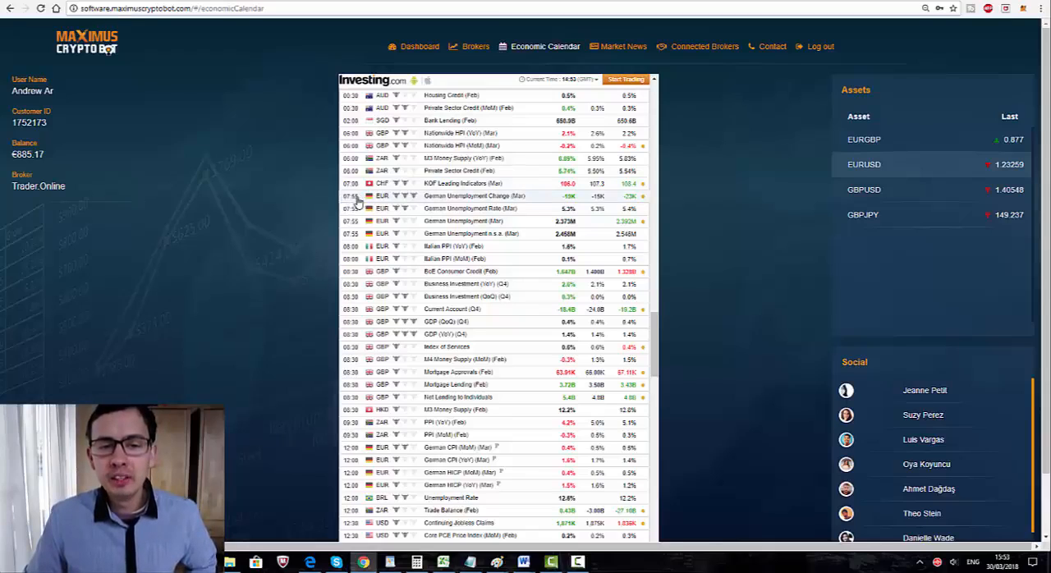
pyautogui.moveTo(505, 201)
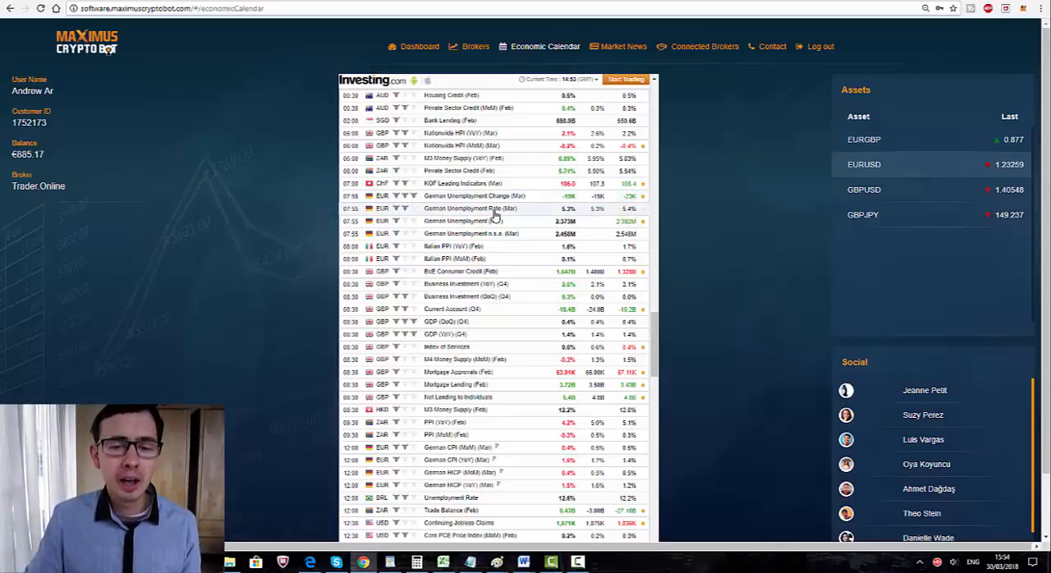
pyautogui.moveTo(454, 307)
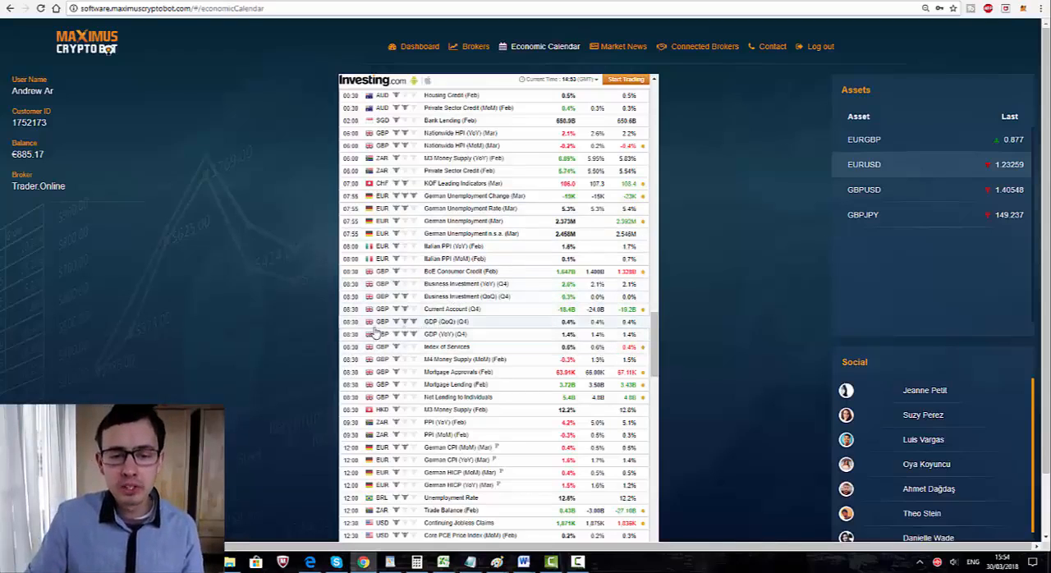
pyautogui.scroll(-3)
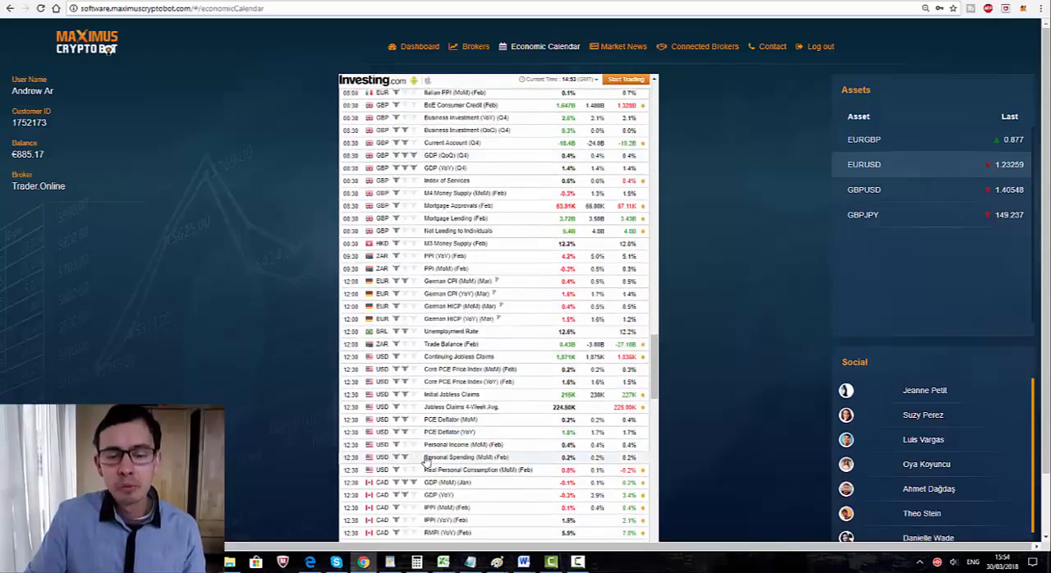
pyautogui.scroll(-3)
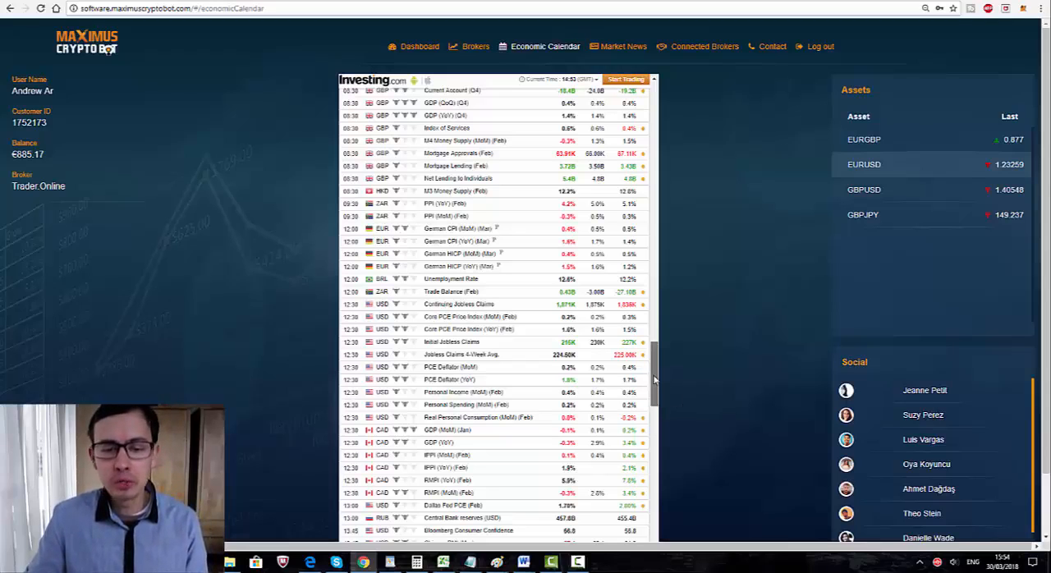
pyautogui.scroll(-3)
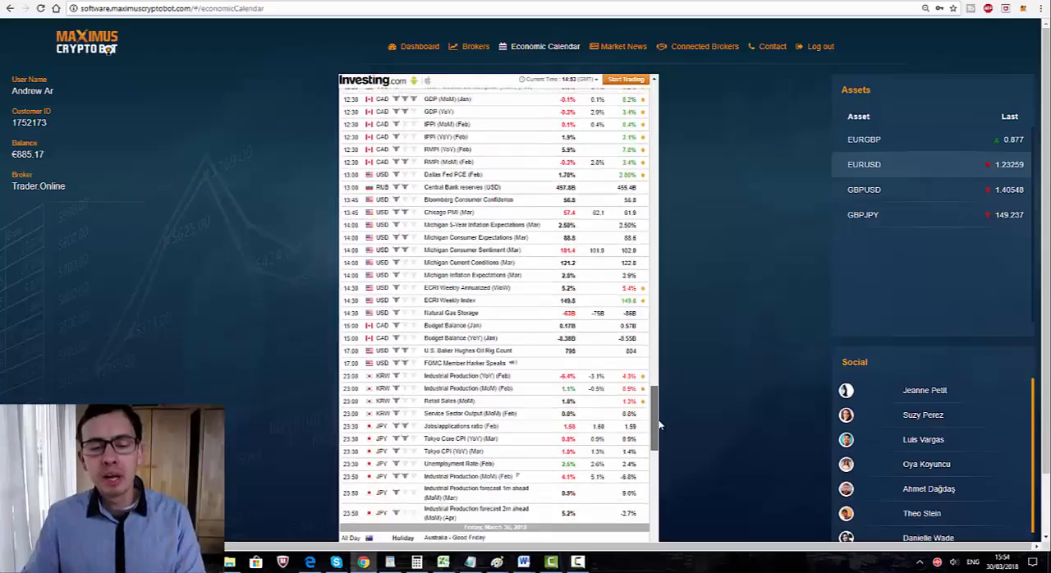
pyautogui.scroll(-3)
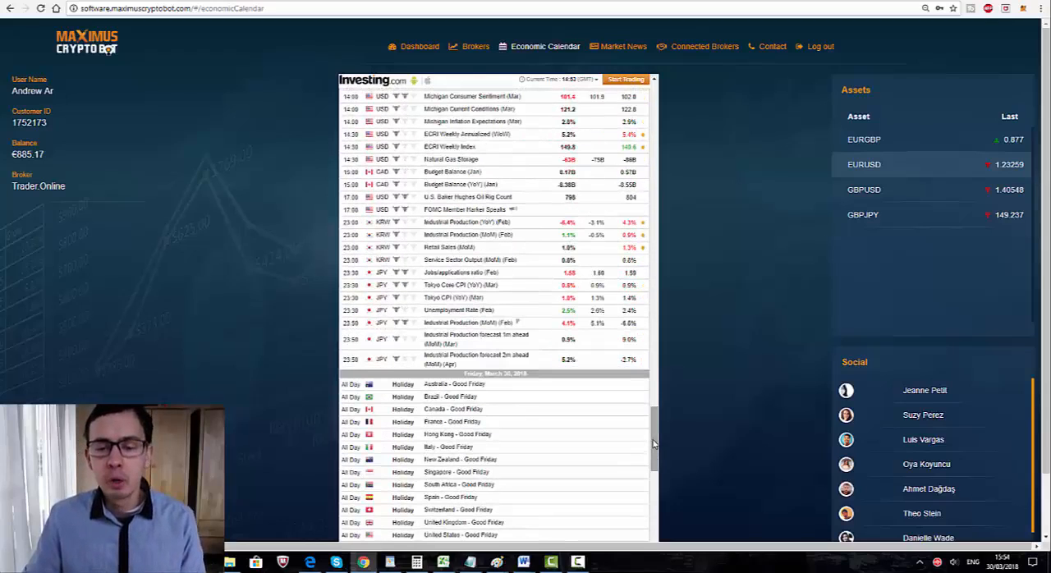
pyautogui.scroll(-3)
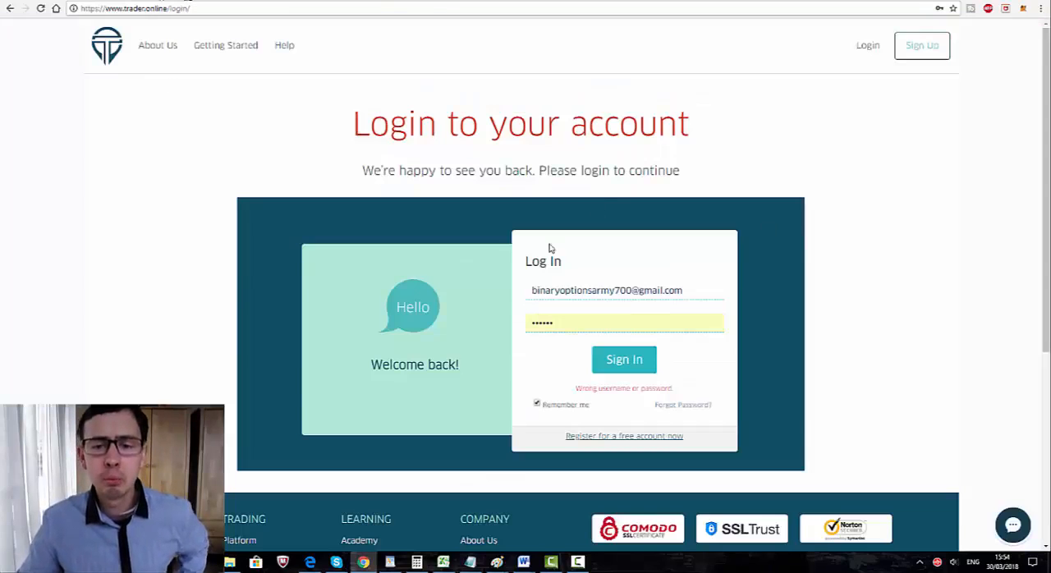
pyautogui.moveTo(263, 51)
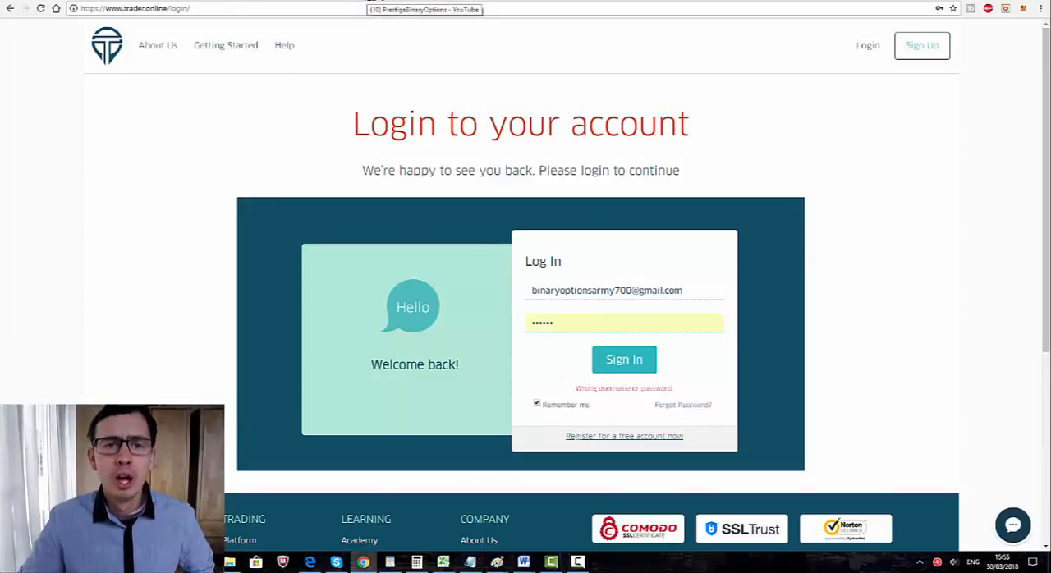
# - Switch from the Trader.Online login page back to the Maximus Crypto Bot calendar
pyautogui.click(624, 360)
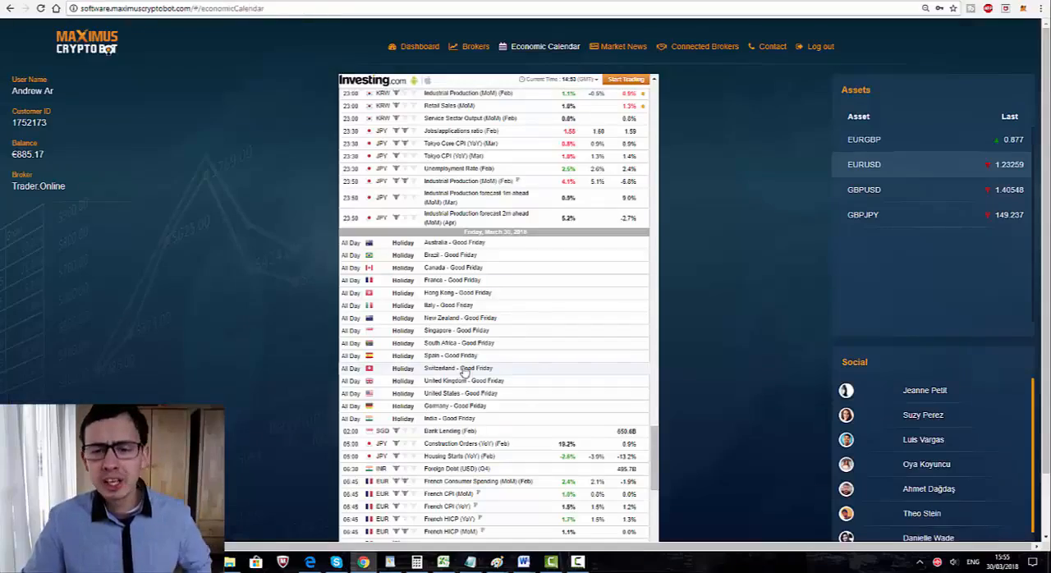
pyautogui.scroll(-3)
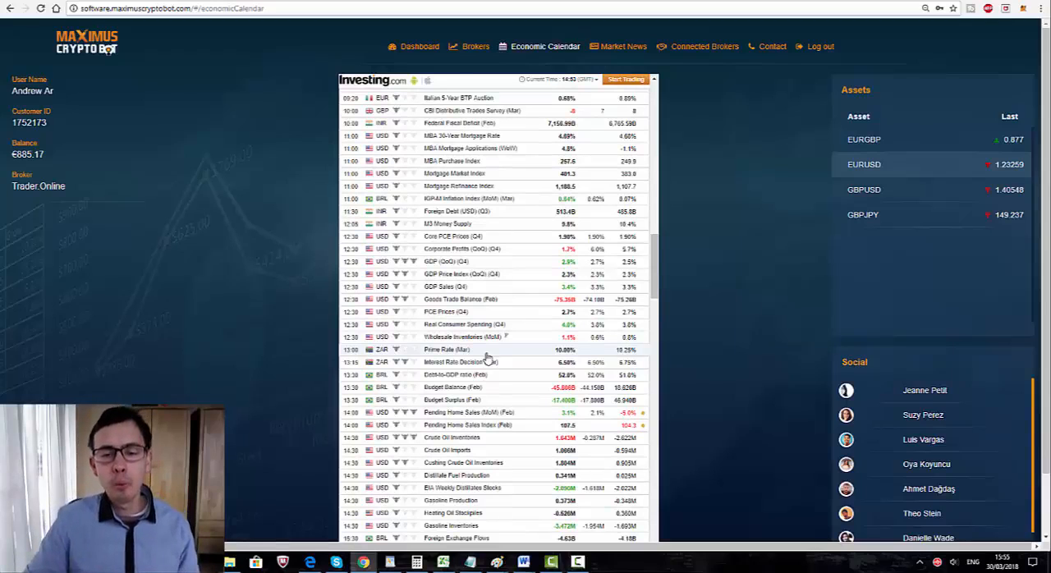
pyautogui.moveTo(766, 402)
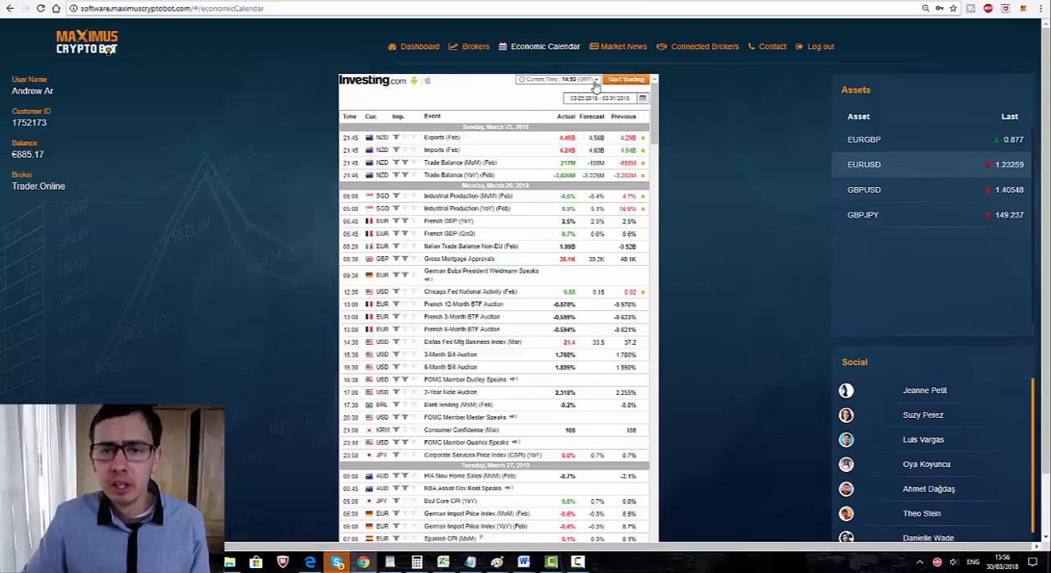
# - Pick a GMT +1:00 zone from the calendar's Current Time dropdown
pyautogui.click(558, 80)
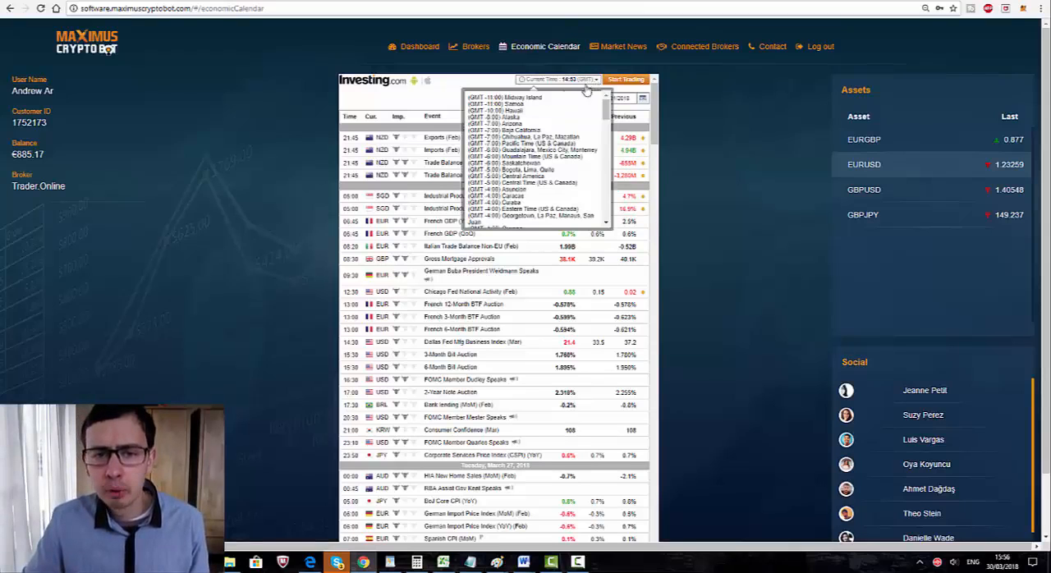
pyautogui.click(558, 80)
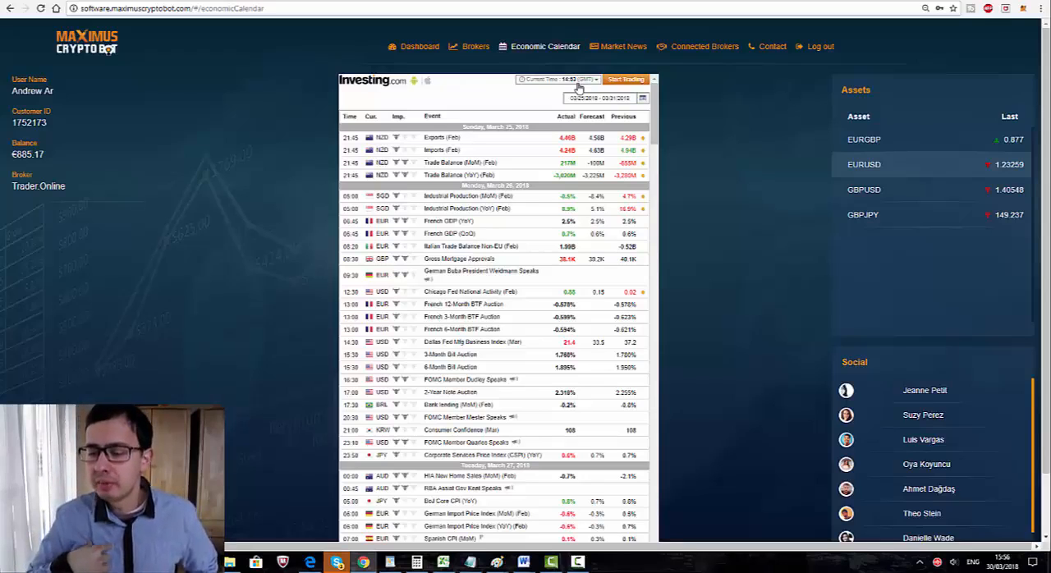
pyautogui.click(587, 79)
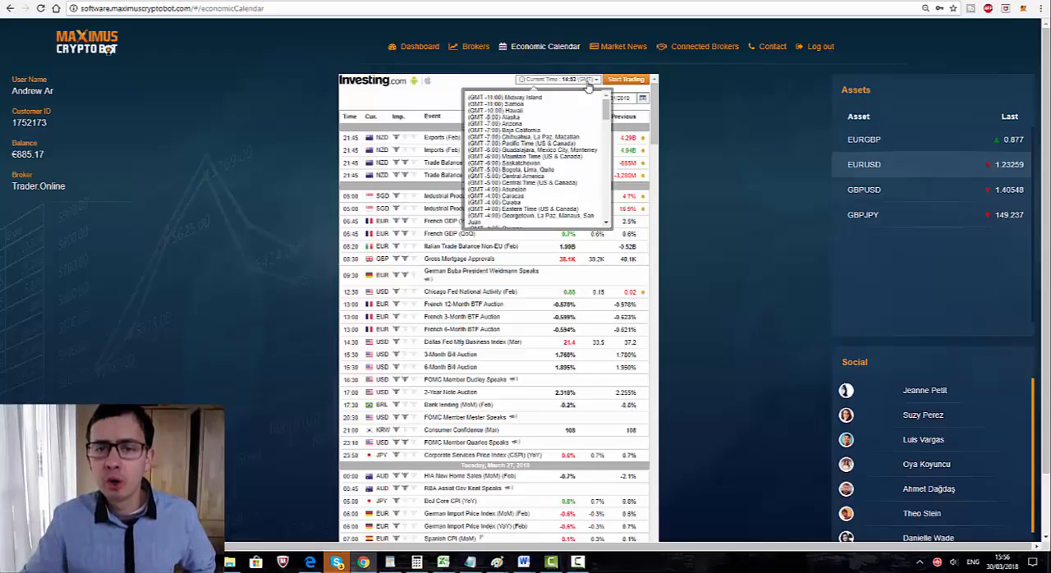
pyautogui.scroll(-3)
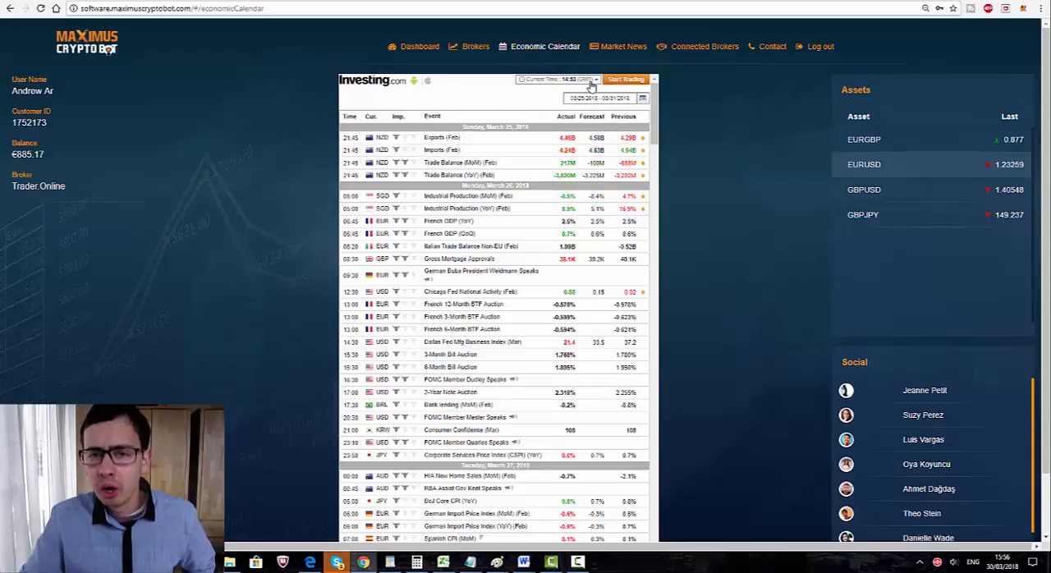
pyautogui.click(587, 79)
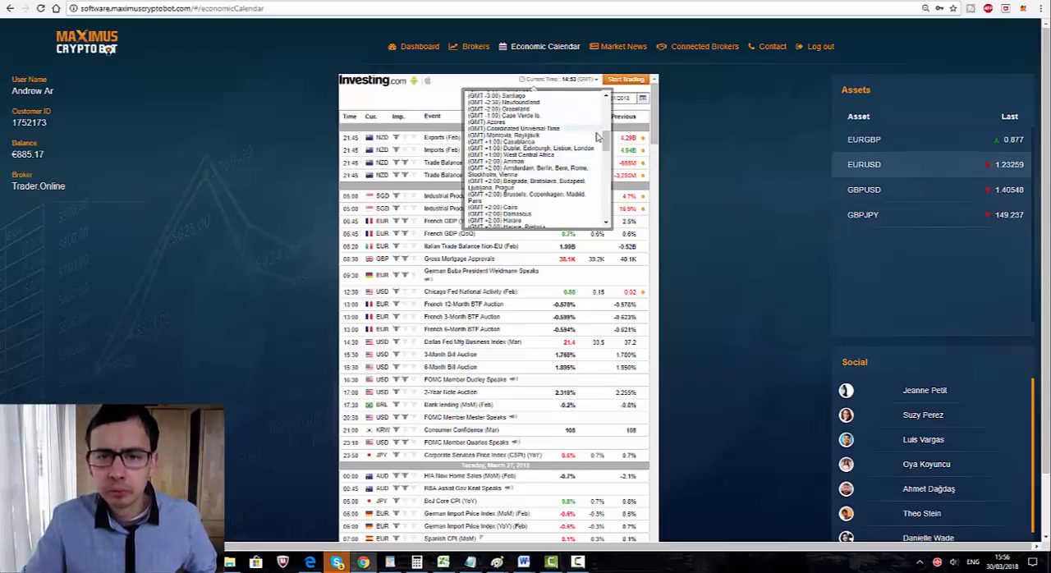
pyautogui.scroll(-3)
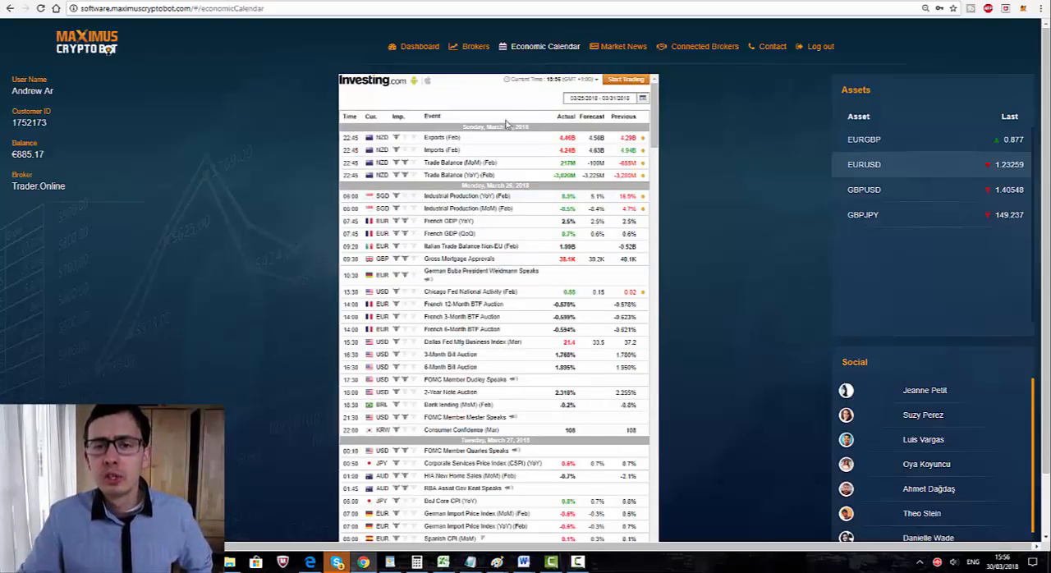
pyautogui.moveTo(491, 98)
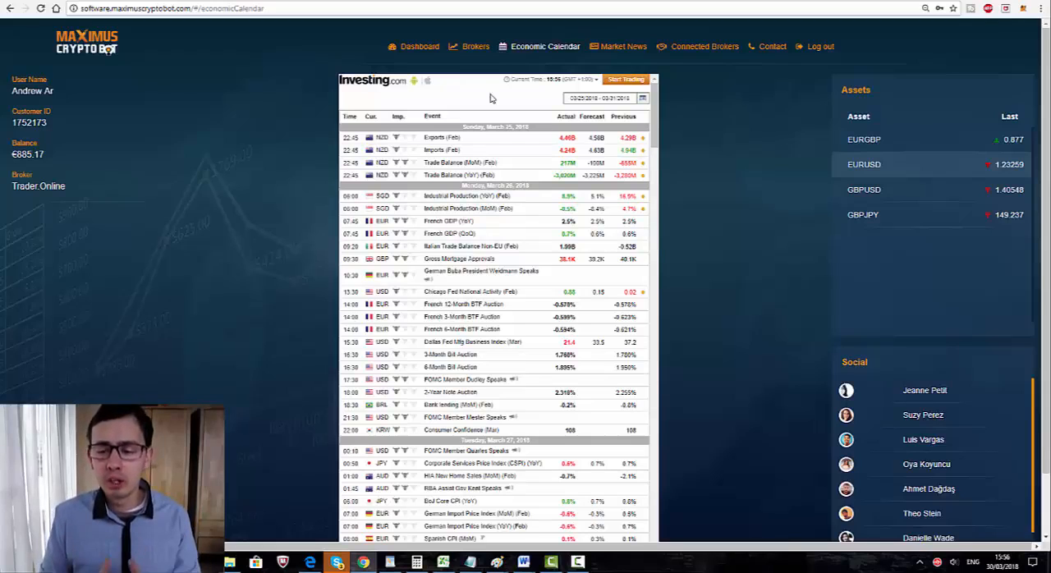
pyautogui.moveTo(676, 107)
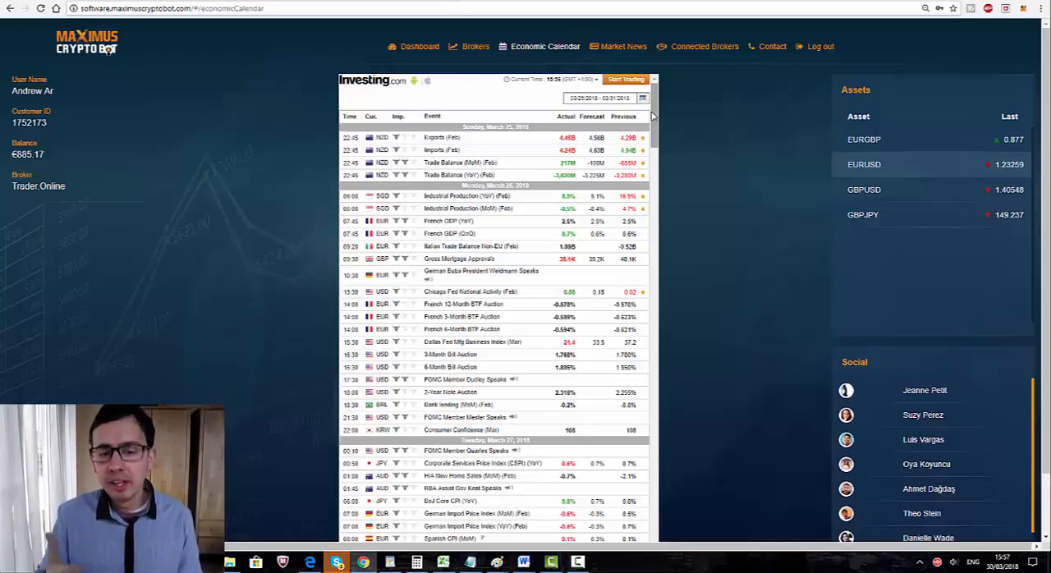
pyautogui.moveTo(501, 378)
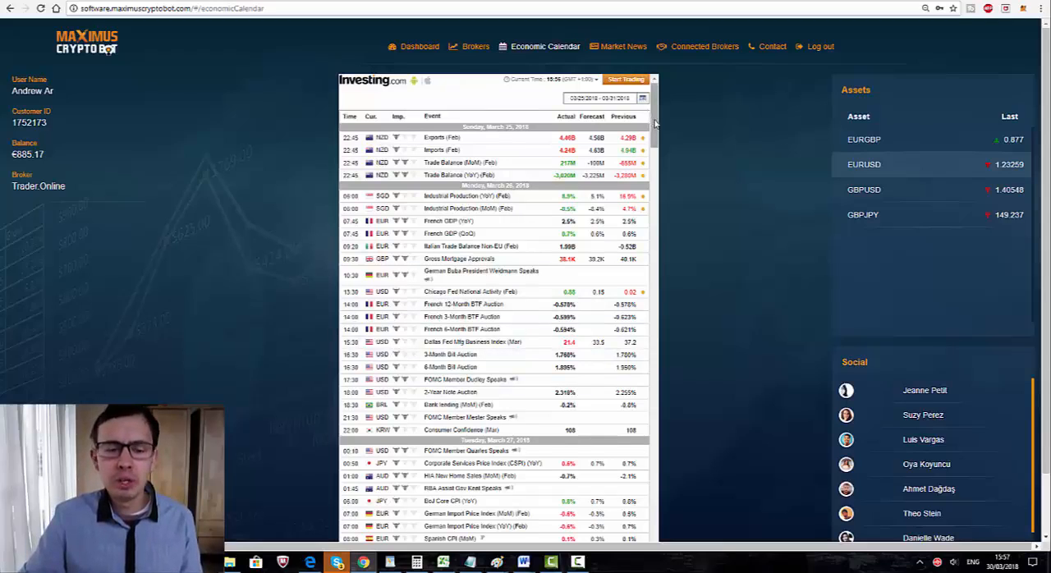
pyautogui.scroll(-3)
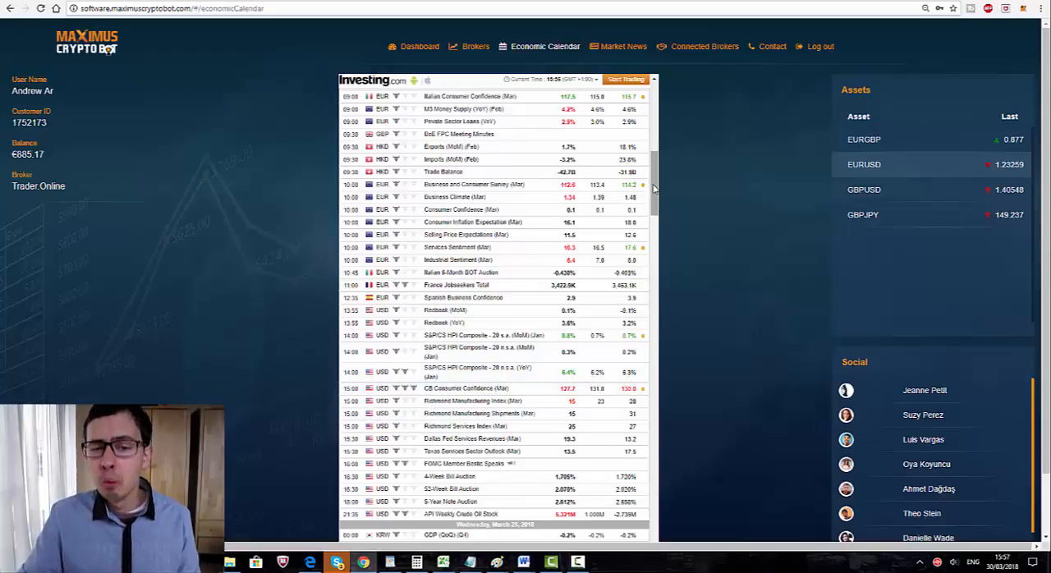
pyautogui.scroll(-3)
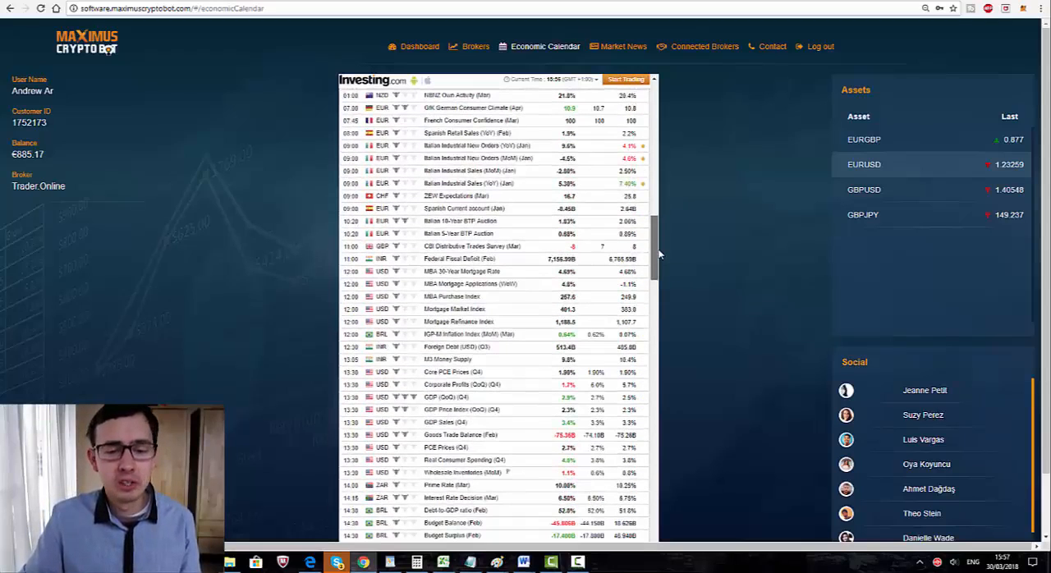
pyautogui.scroll(-3)
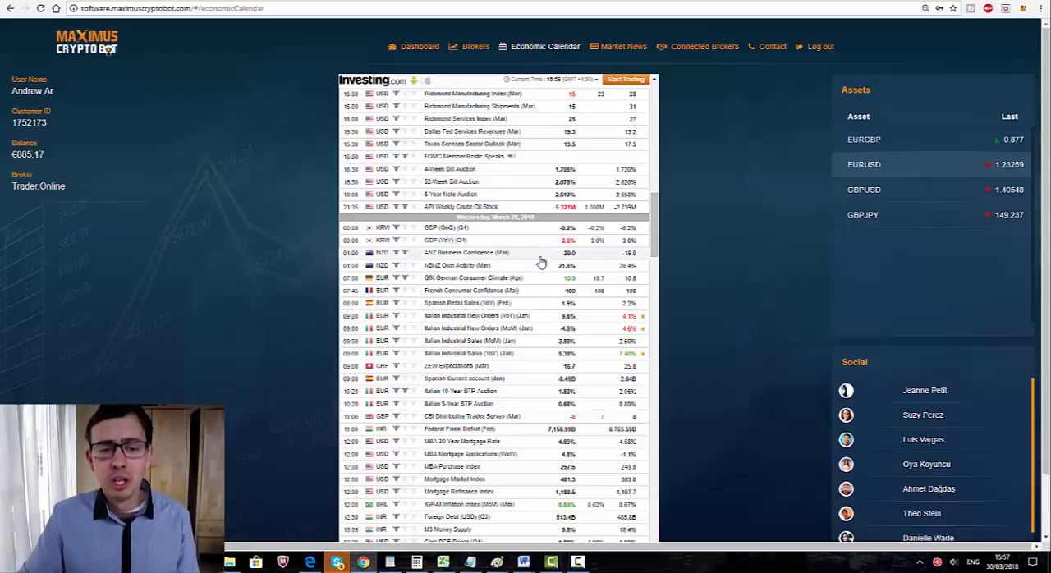
pyautogui.scroll(3)
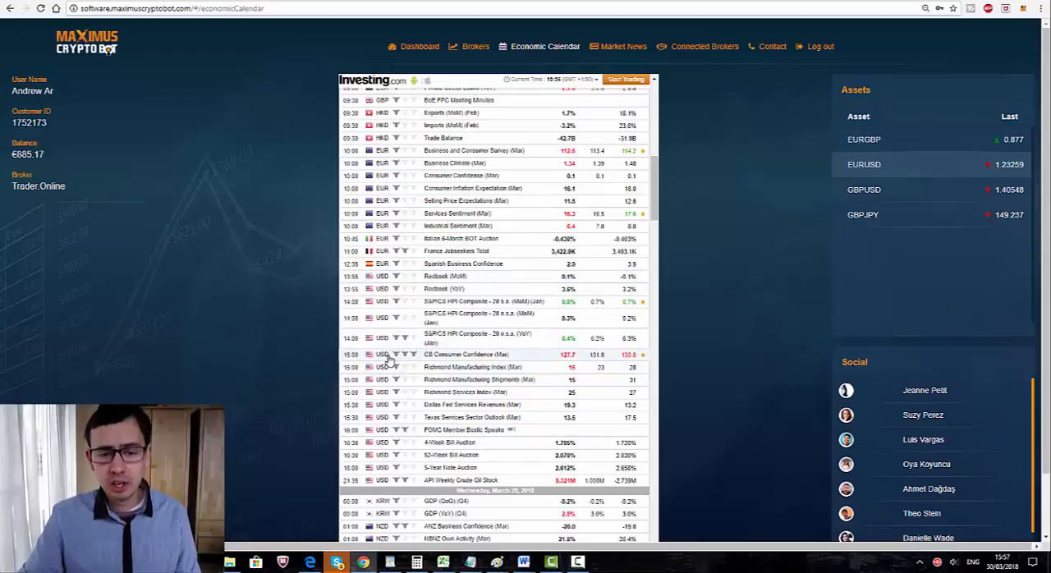
pyautogui.scroll(-3)
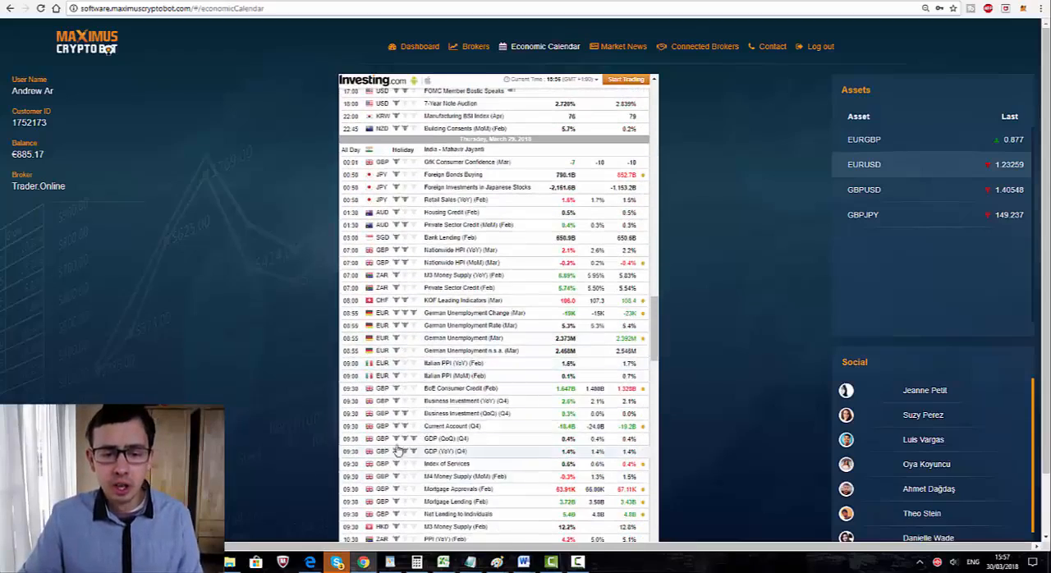
pyautogui.moveTo(406, 439)
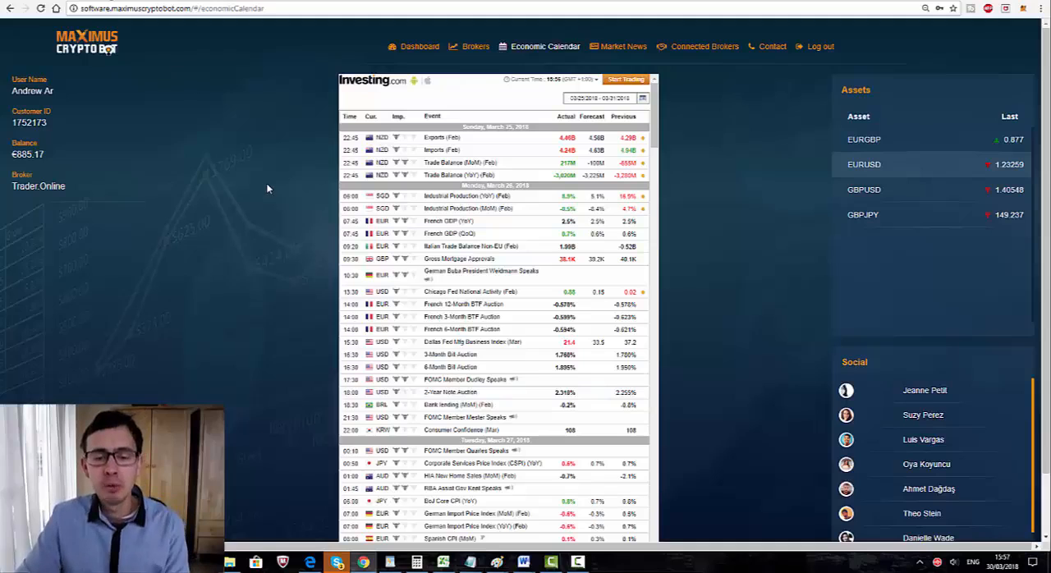
pyautogui.moveTo(320, 239)
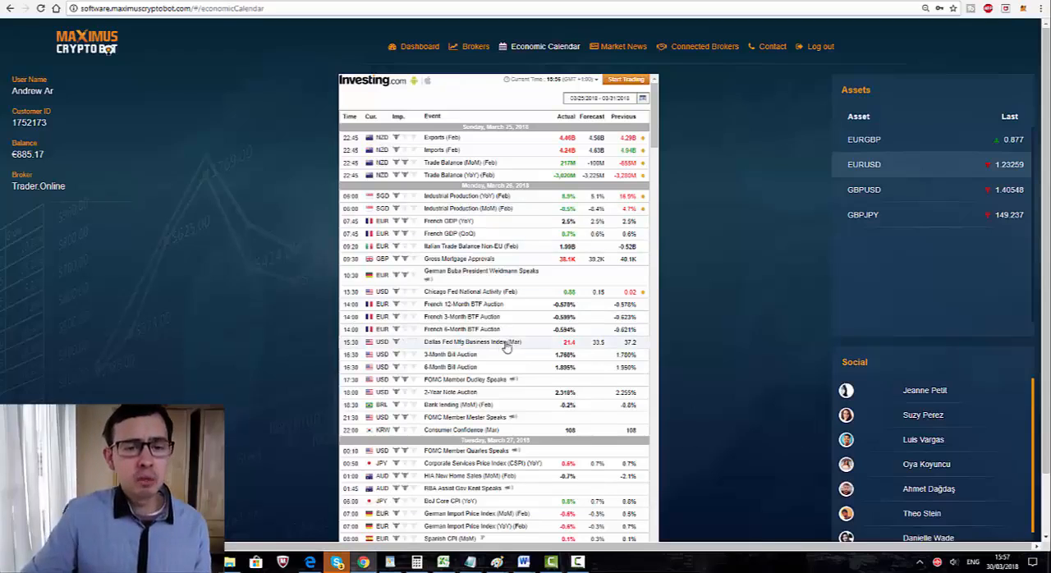
pyautogui.moveTo(500, 323)
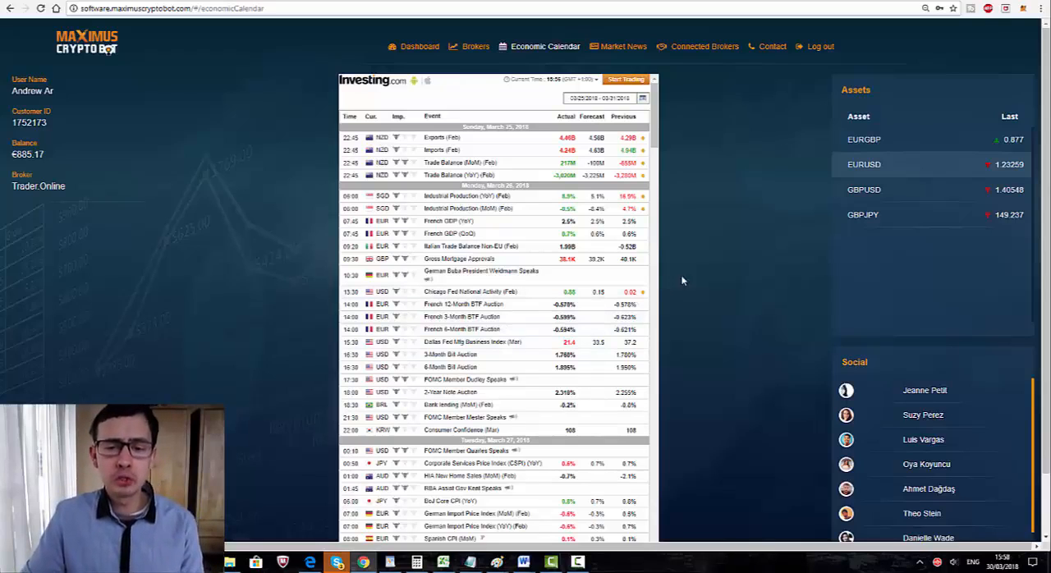
pyautogui.moveTo(392, 174)
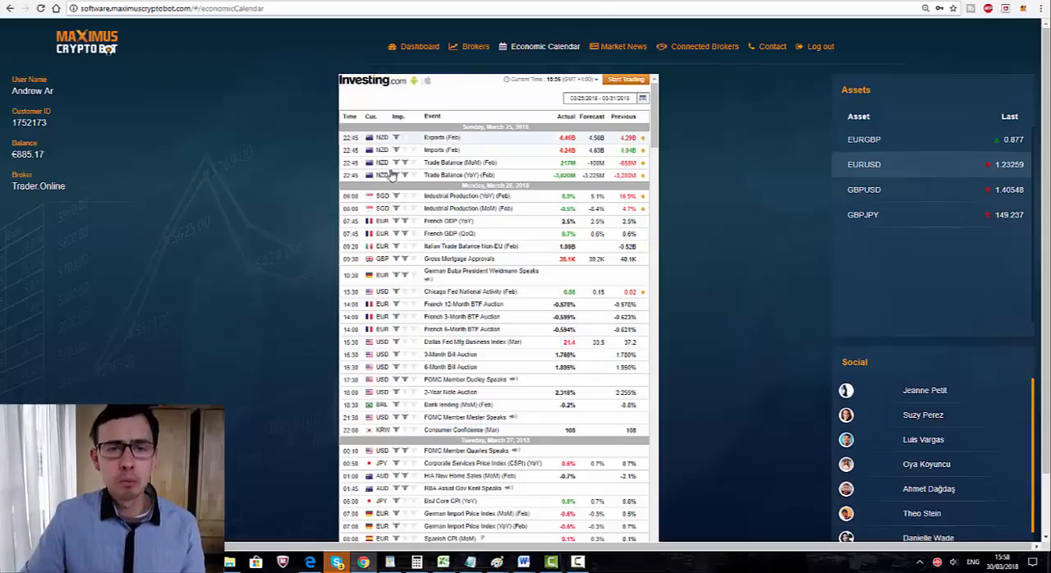
# - Switch to the Dashboard to view the trading signal cards
pyautogui.click(418, 46)
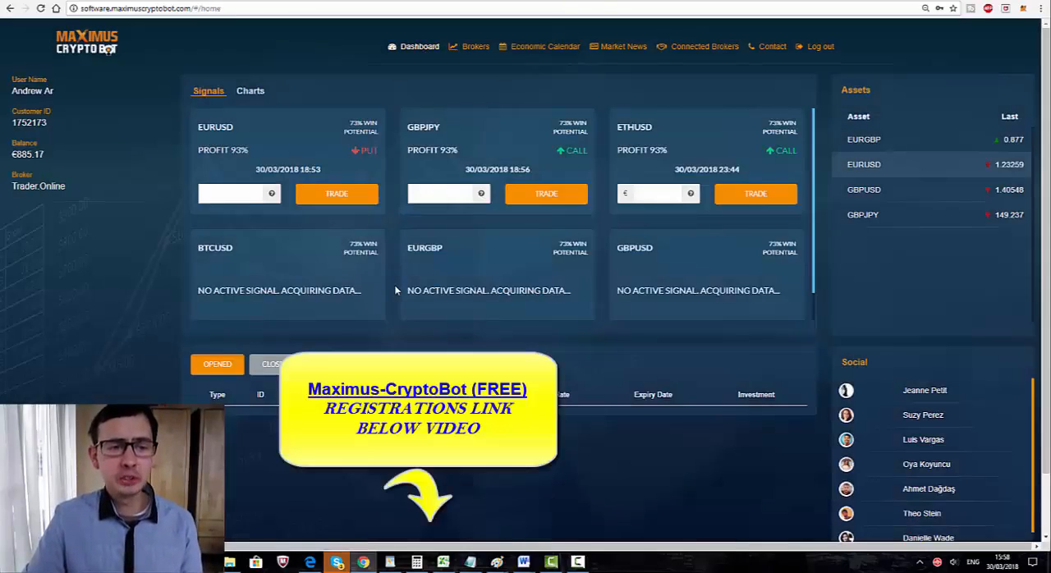
pyautogui.scroll(-3)
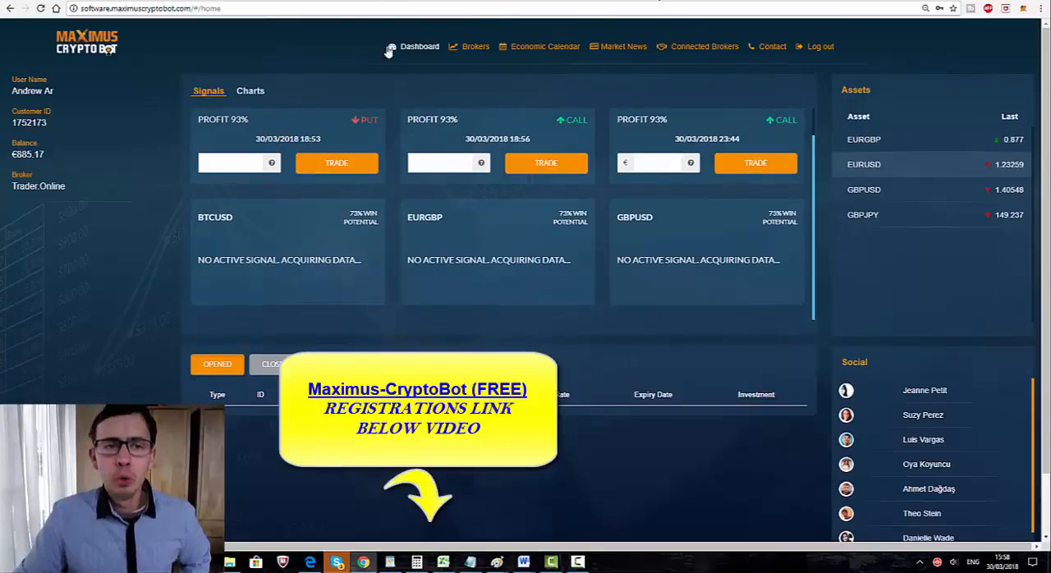
pyautogui.moveTo(376, 310)
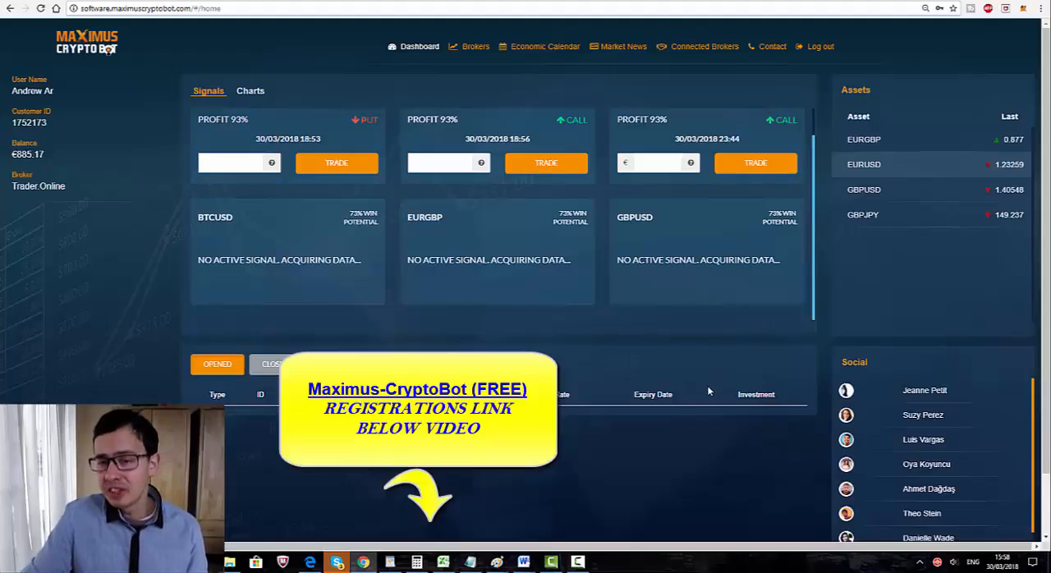
pyautogui.moveTo(692, 433)
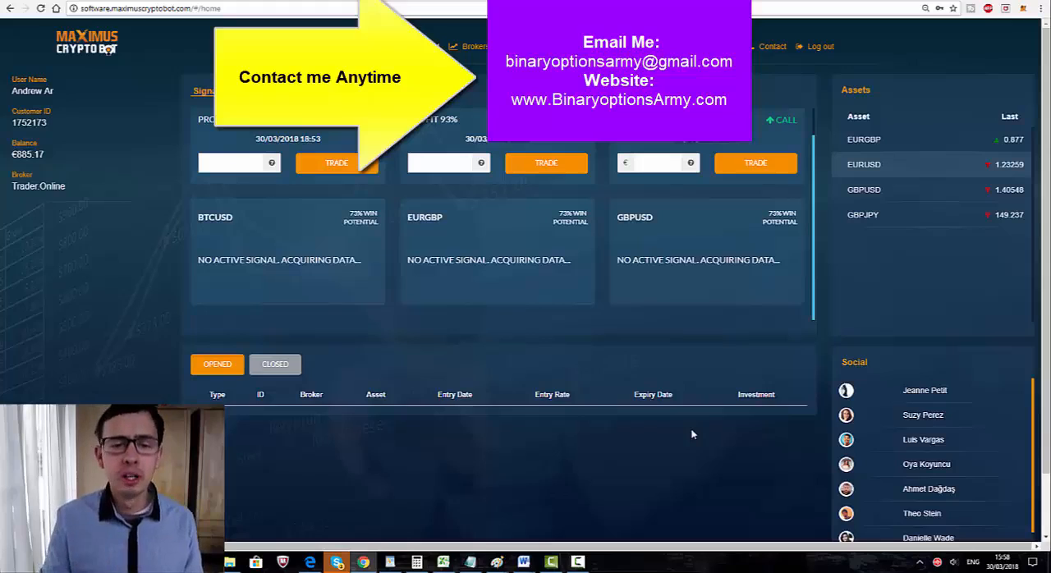
pyautogui.moveTo(710, 395)
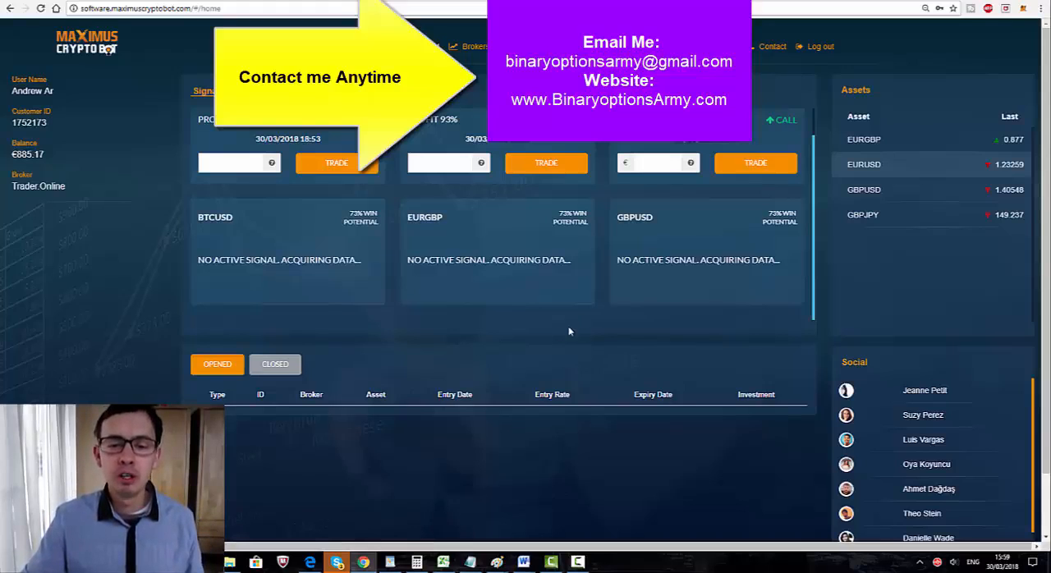
pyautogui.moveTo(553, 333)
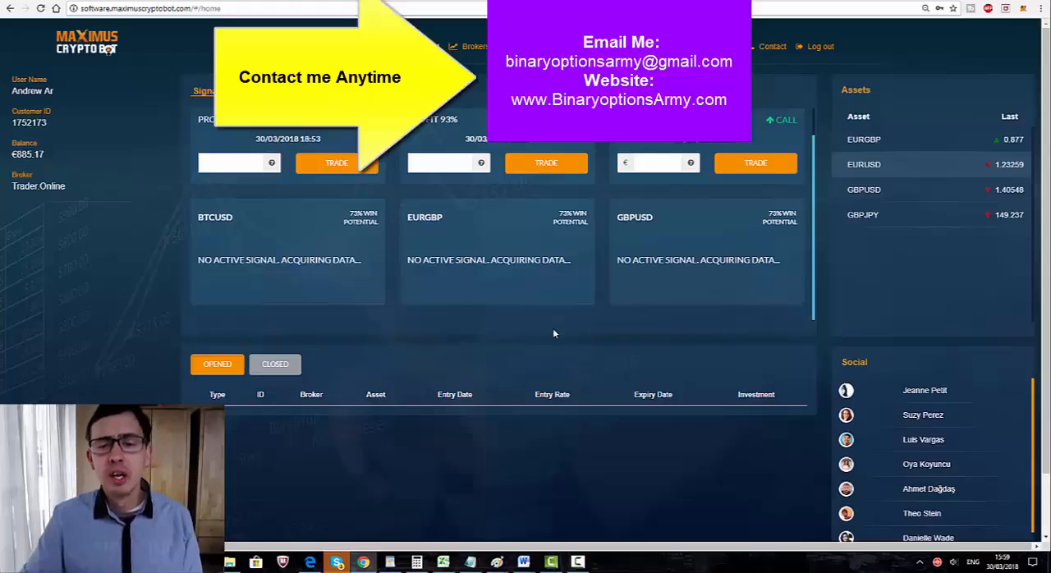